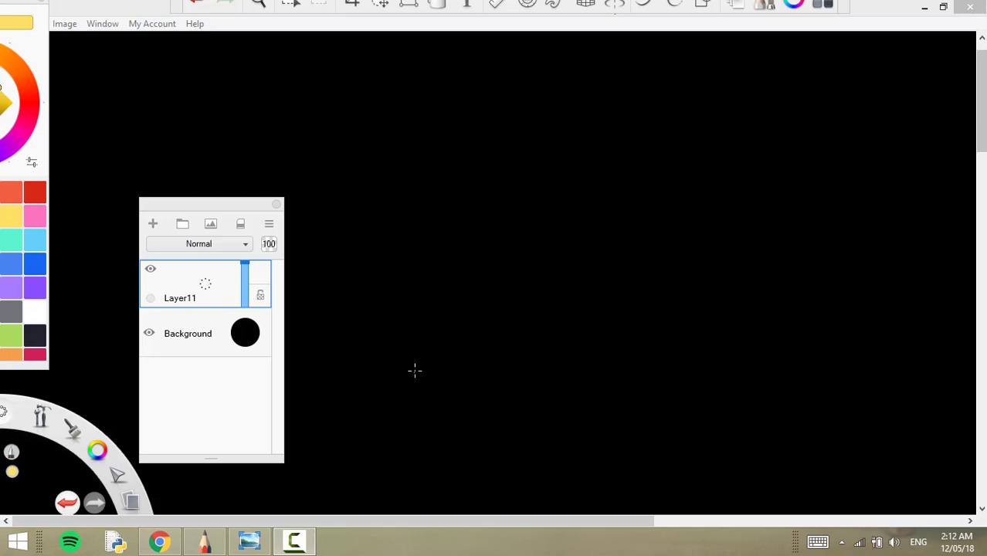
{"action": "mouse_move", "coordinate": [453, 380]}
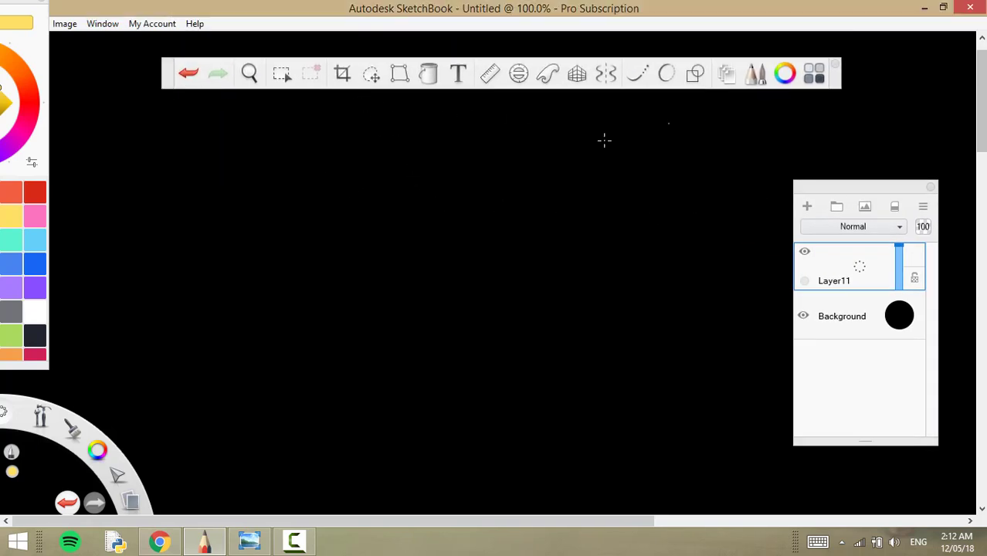
{"action": "mouse_move", "coordinate": [320, 352]}
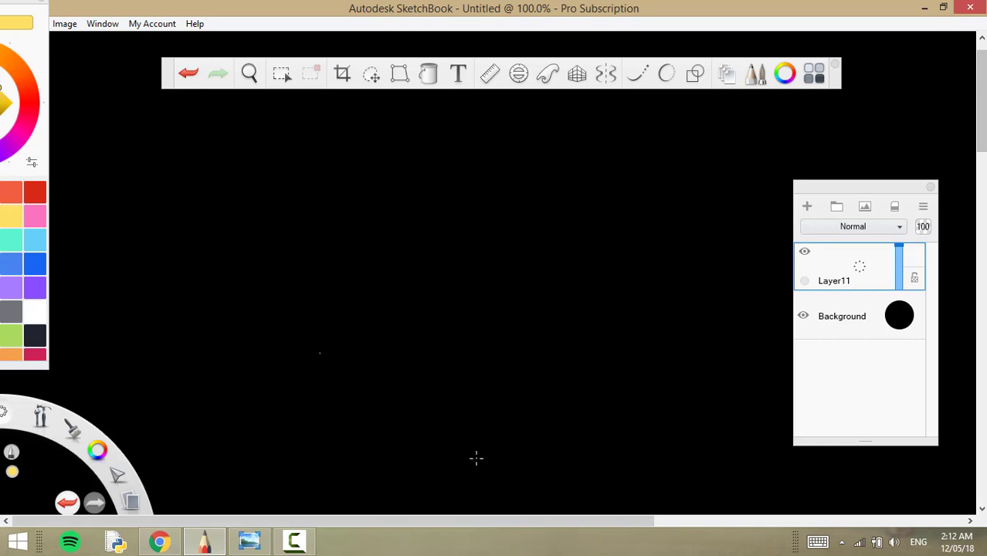
{"action": "mouse_move", "coordinate": [485, 340]}
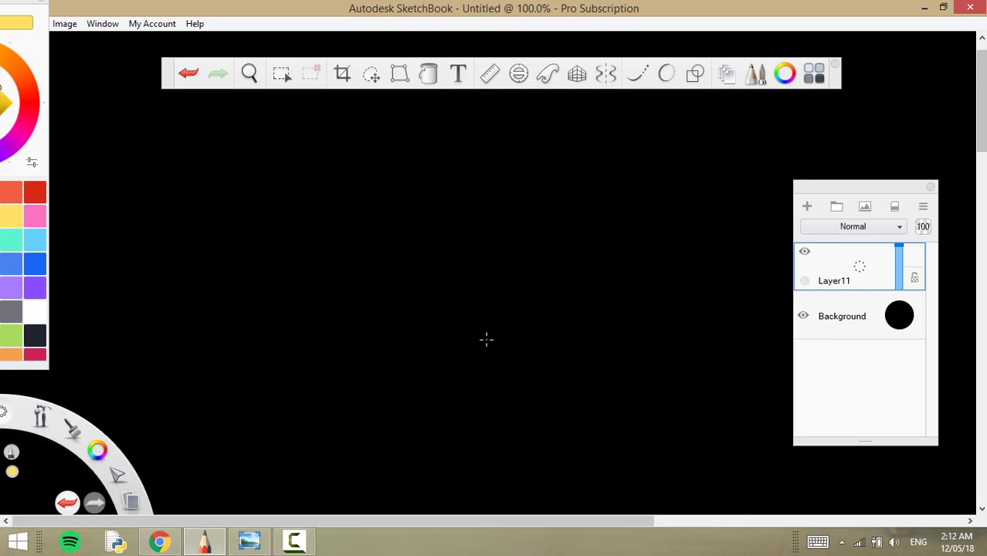
{"action": "mouse_move", "coordinate": [498, 306]}
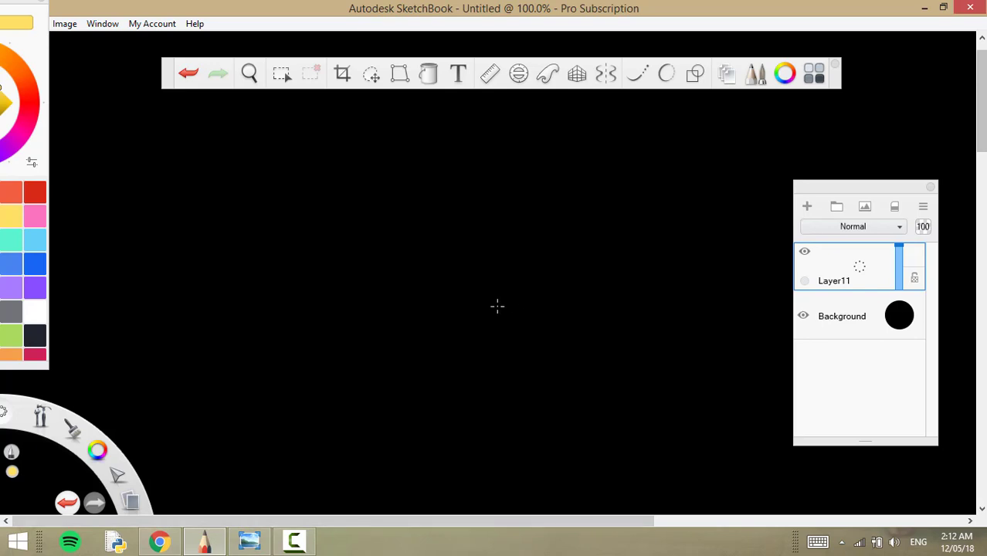
{"action": "mouse_move", "coordinate": [668, 327]}
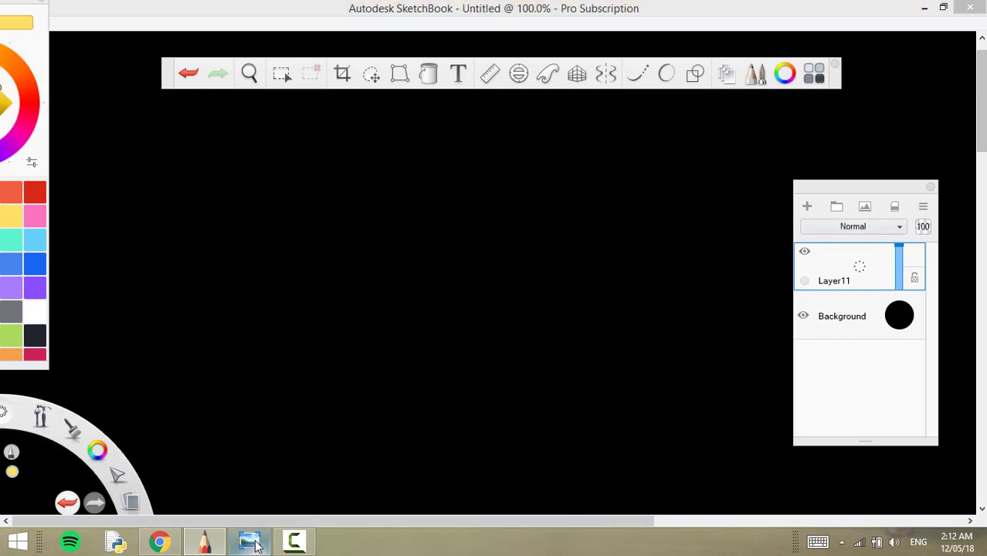
Step: Bring the Camtasia Recorder window forward to review the 1280×720 capture settings
{"action": "left_click", "coordinate": [250, 541]}
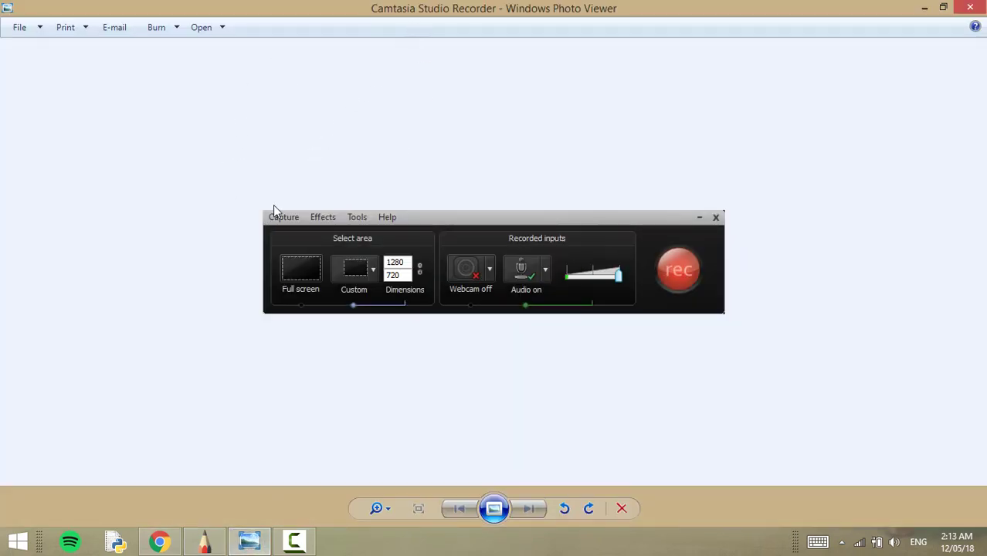
{"action": "mouse_move", "coordinate": [476, 29]}
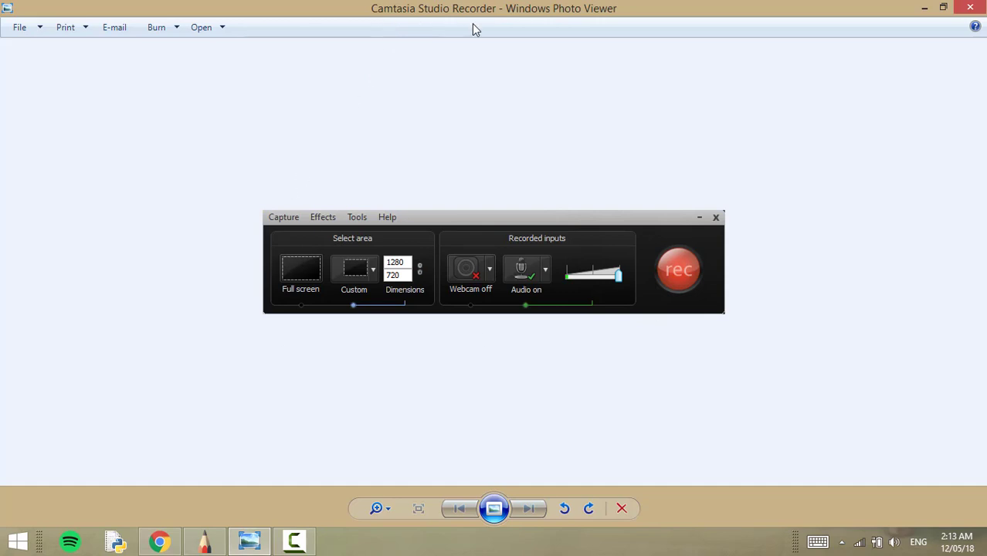
{"action": "mouse_move", "coordinate": [331, 295]}
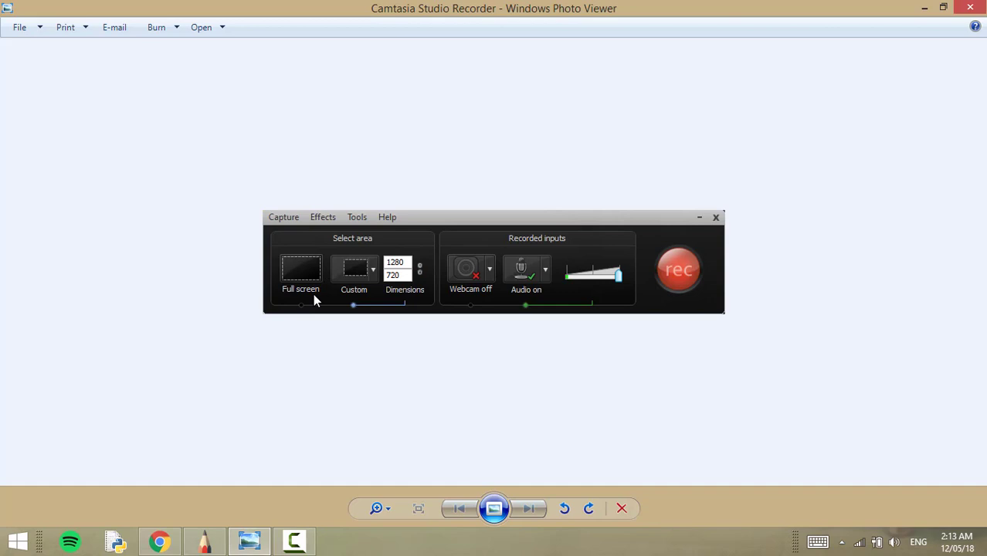
{"action": "mouse_move", "coordinate": [374, 299]}
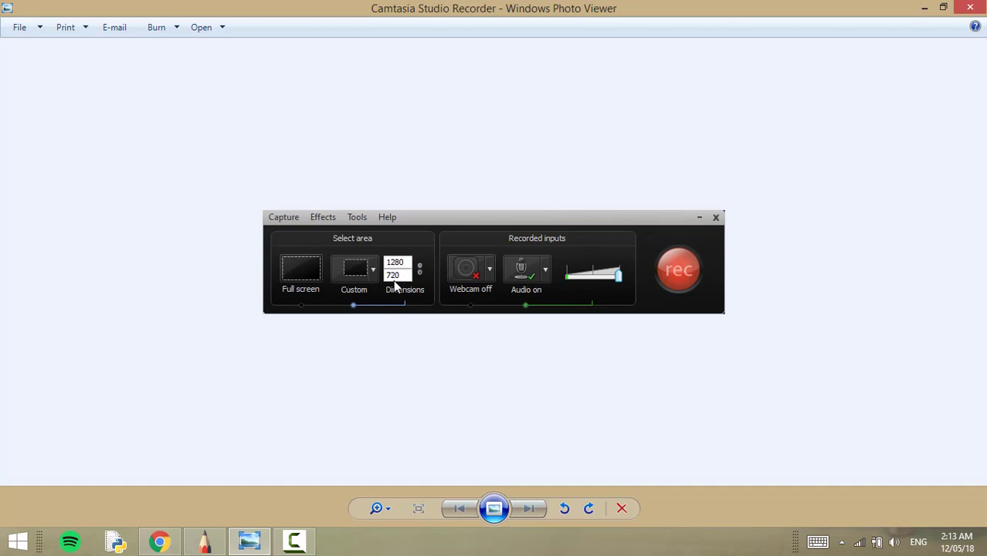
{"action": "mouse_move", "coordinate": [402, 301]}
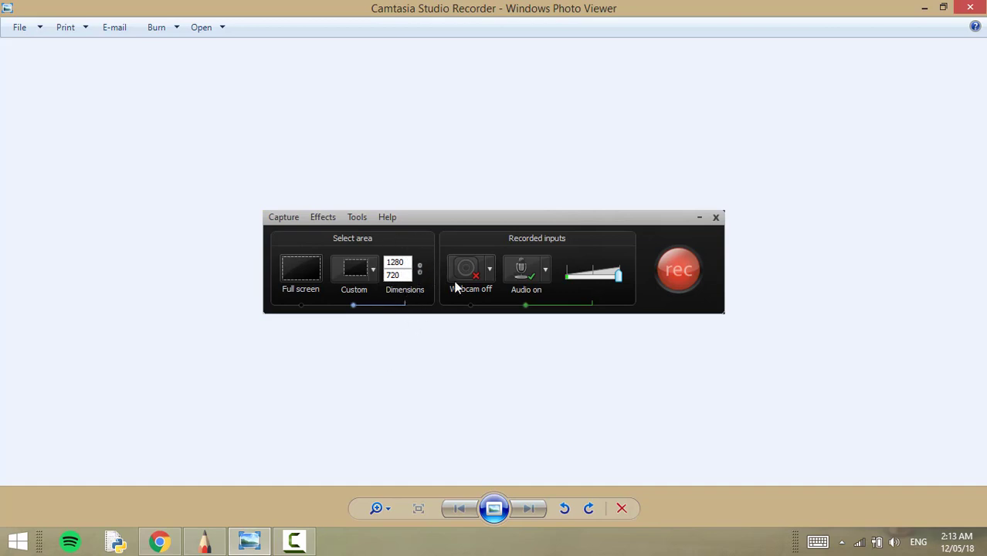
{"action": "mouse_move", "coordinate": [402, 244]}
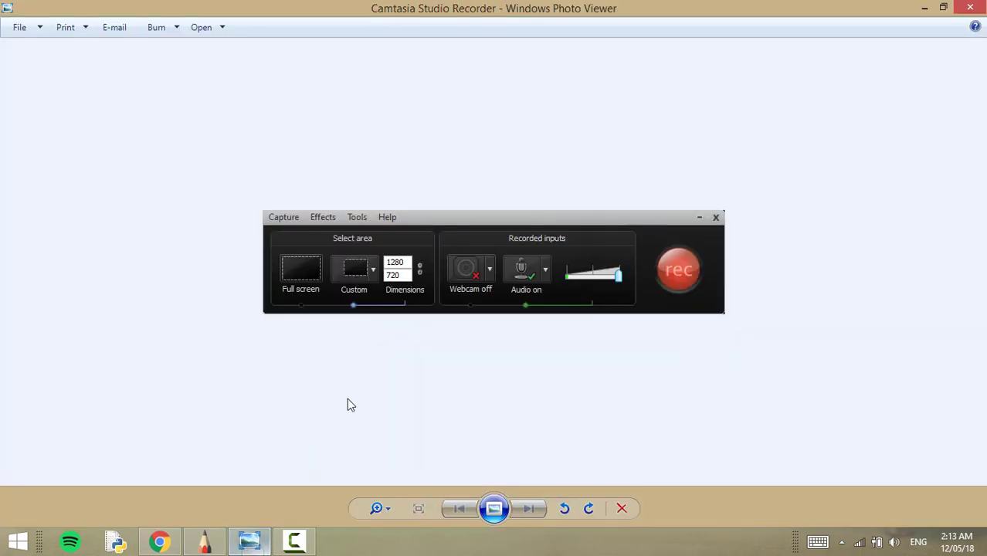
{"action": "mouse_move", "coordinate": [946, 7]}
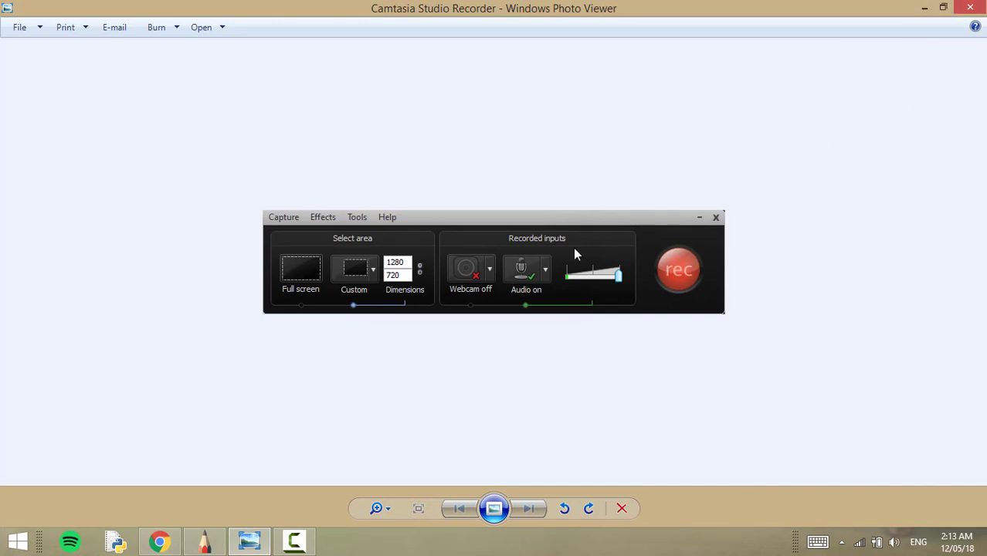
{"action": "mouse_move", "coordinate": [534, 225]}
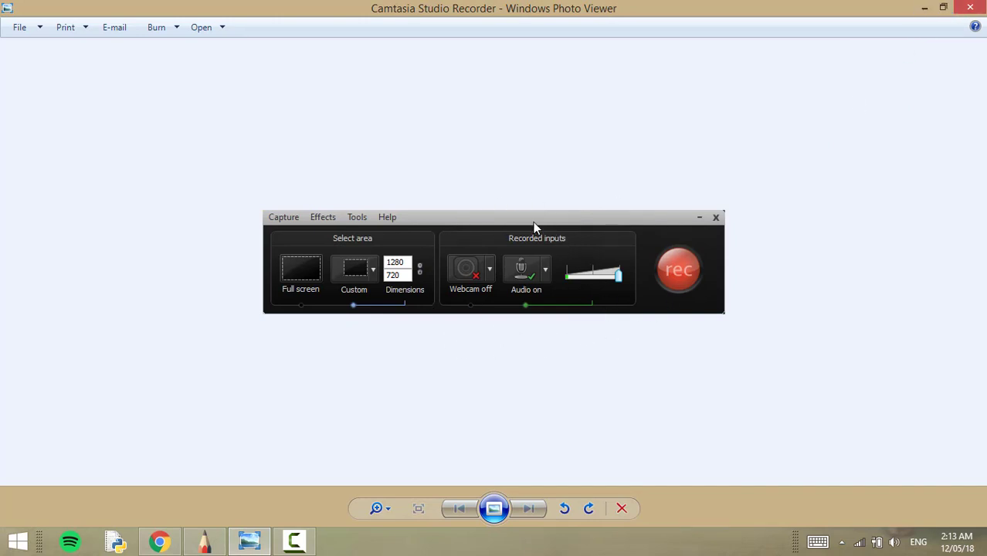
{"action": "mouse_move", "coordinate": [523, 268]}
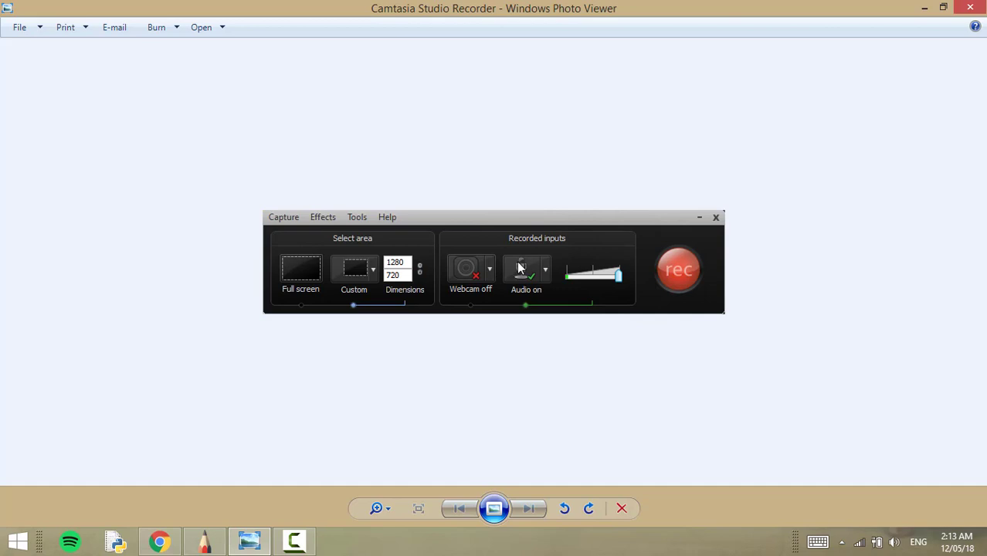
{"action": "mouse_move", "coordinate": [659, 269]}
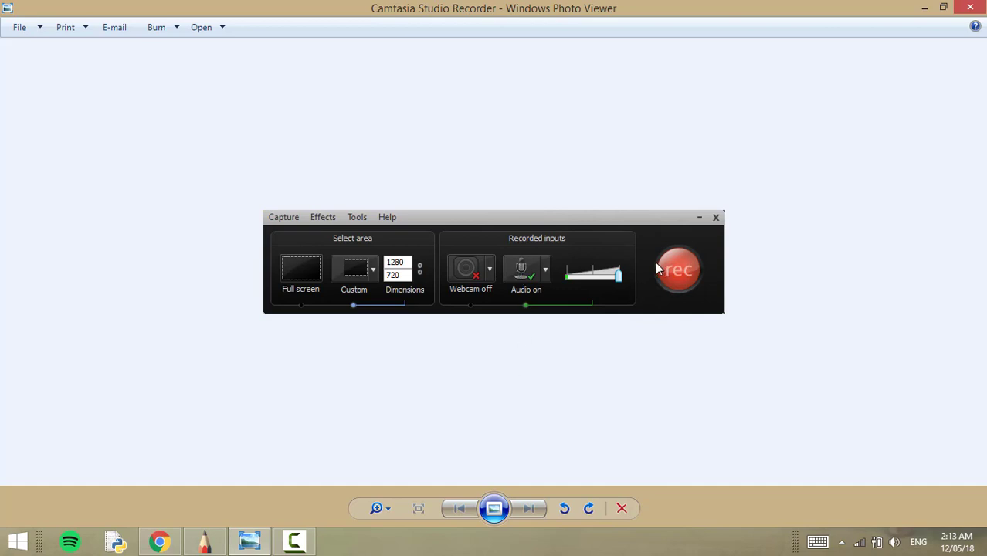
{"action": "mouse_move", "coordinate": [924, 9]}
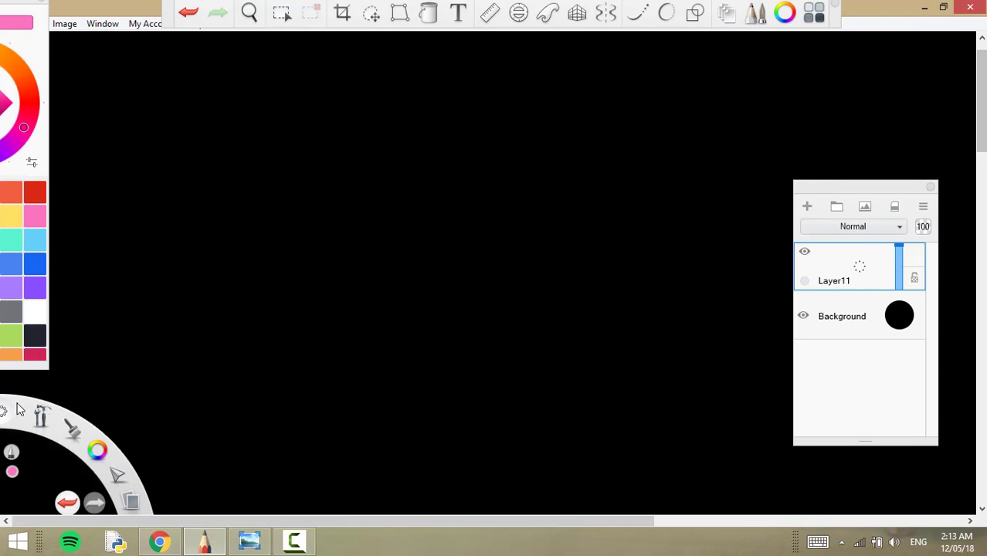
{"action": "mouse_move", "coordinate": [9, 414]}
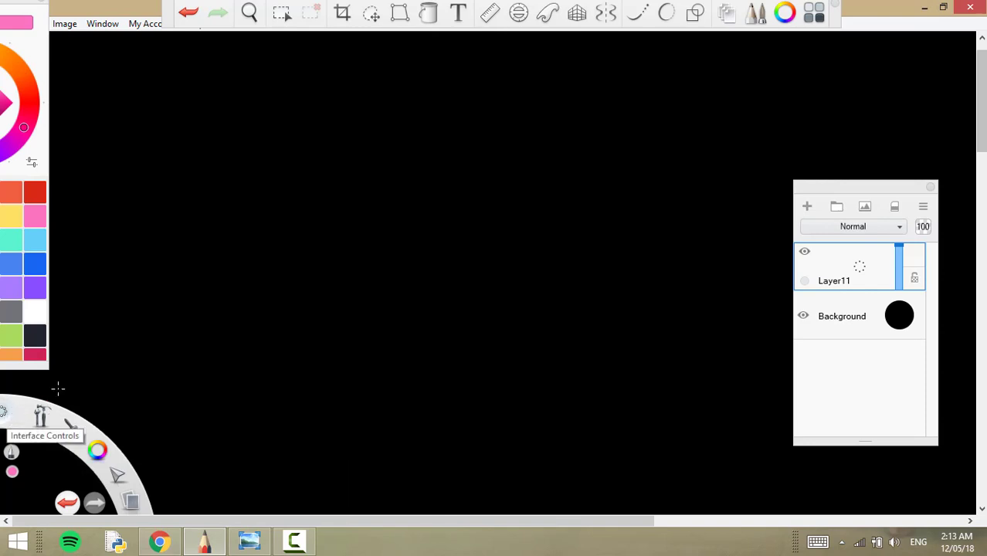
{"action": "mouse_move", "coordinate": [59, 176]}
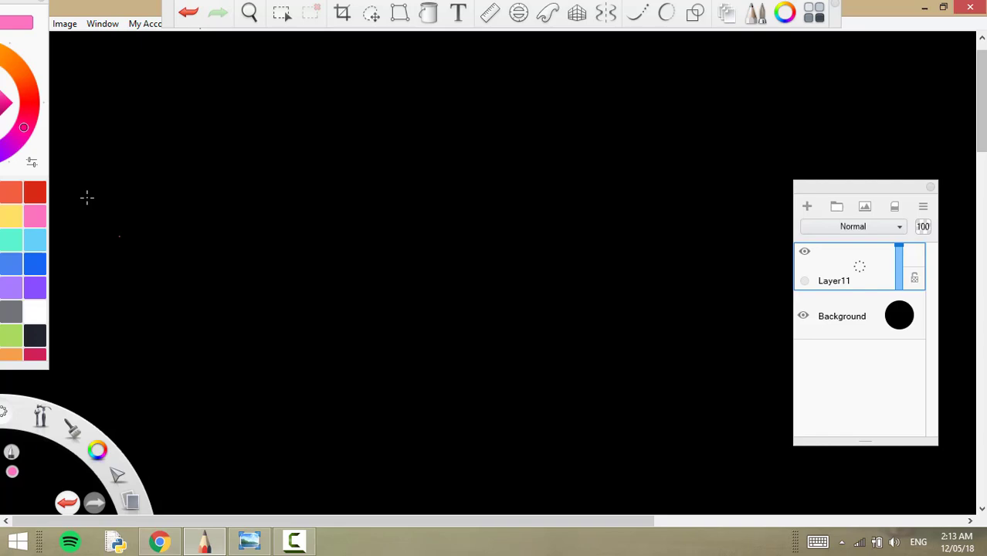
{"action": "mouse_move", "coordinate": [195, 315]}
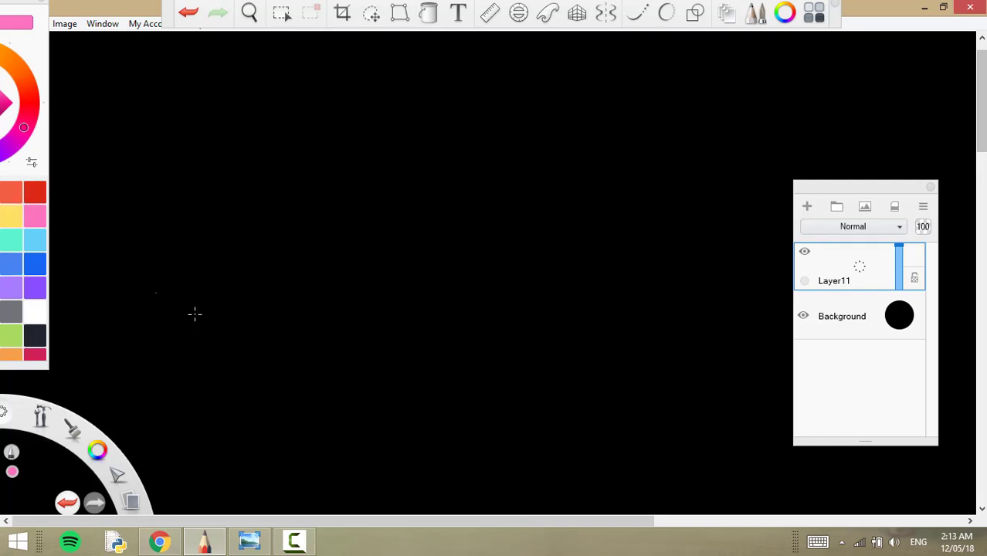
{"action": "mouse_move", "coordinate": [195, 252]}
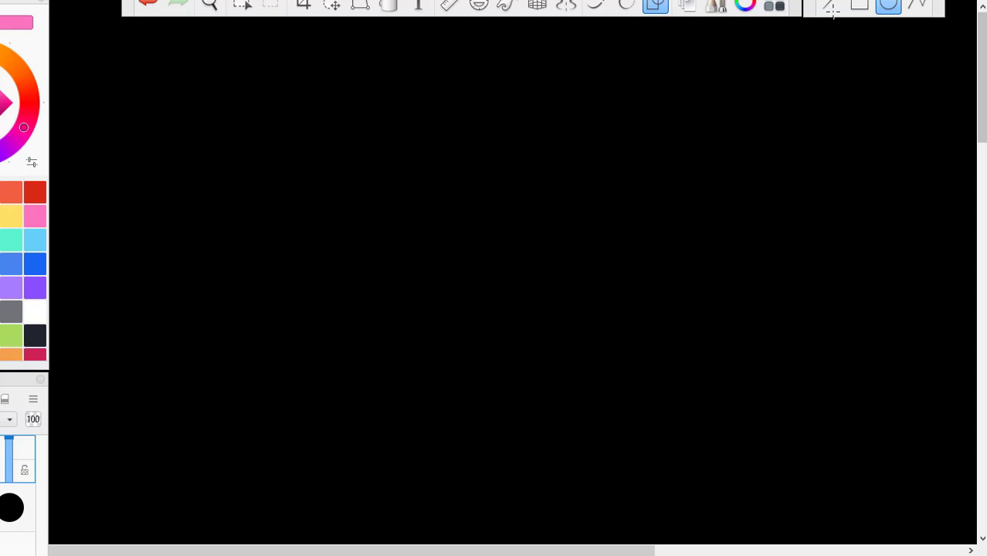
Step: Switch the toolbar to the Rectangle shape tool
{"action": "left_click", "coordinate": [859, 6]}
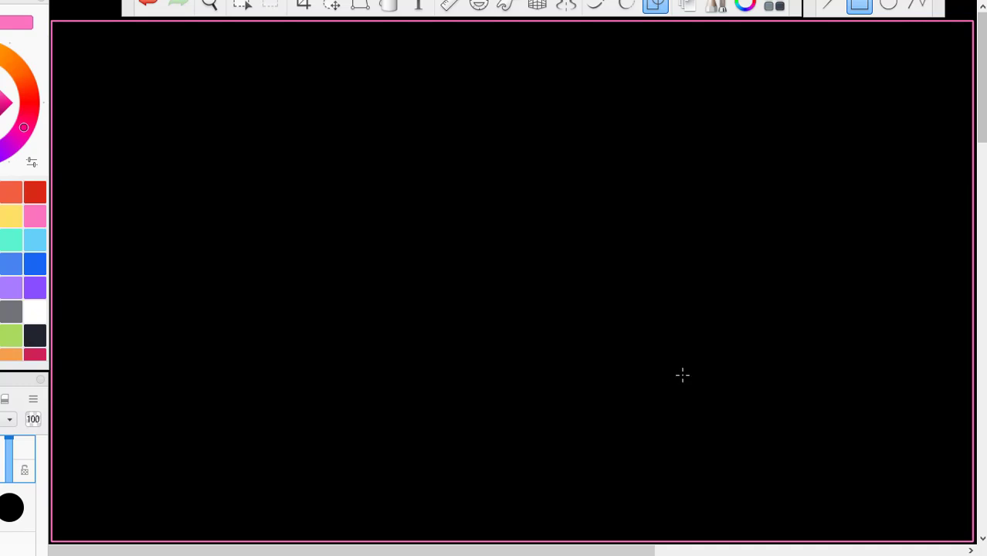
{"action": "mouse_move", "coordinate": [539, 327]}
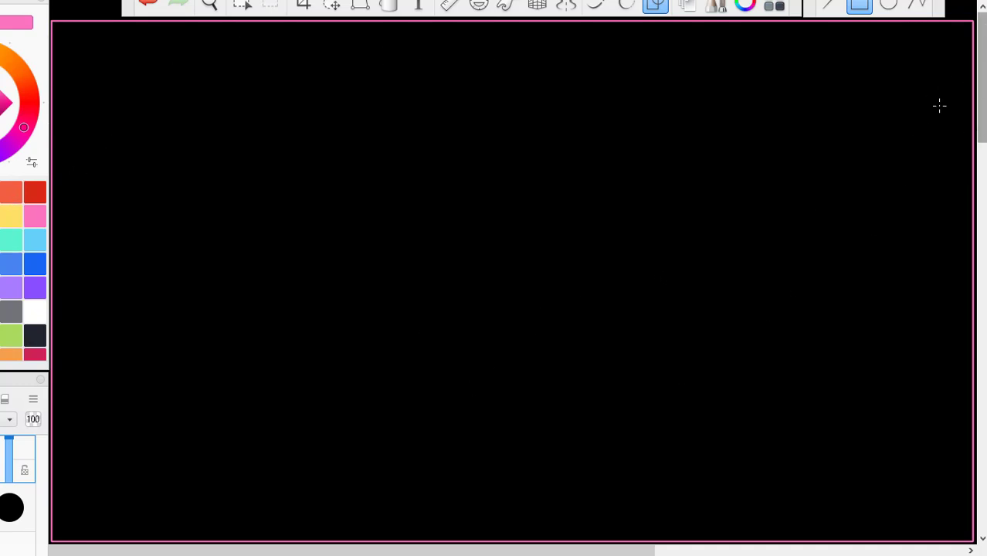
{"action": "mouse_move", "coordinate": [148, 320]}
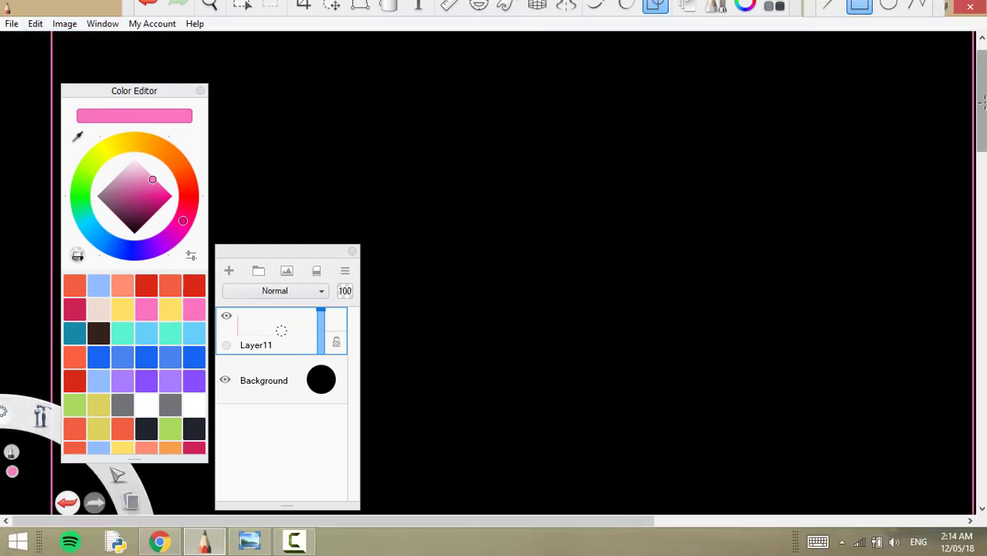
{"action": "mouse_move", "coordinate": [718, 241]}
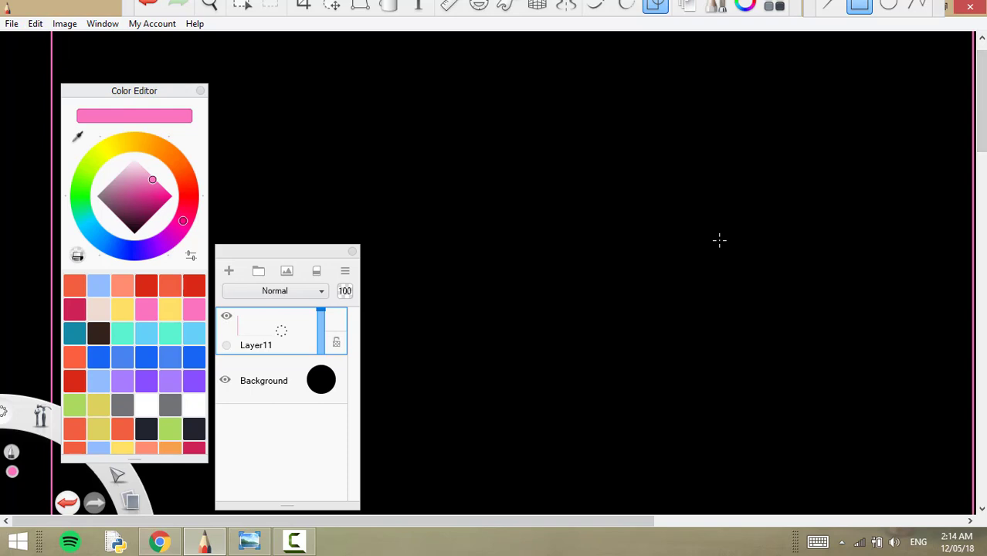
{"action": "mouse_move", "coordinate": [602, 298]}
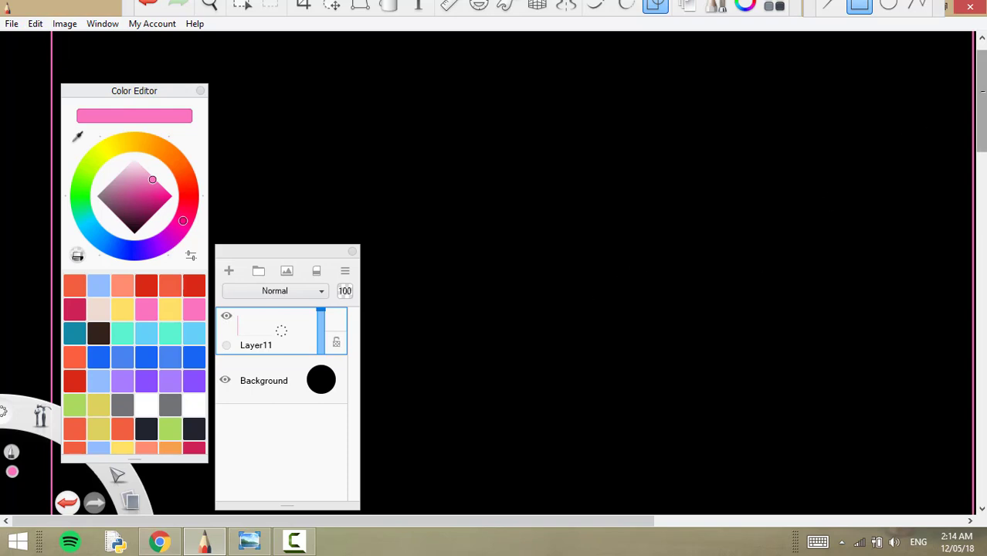
{"action": "mouse_move", "coordinate": [35, 31]}
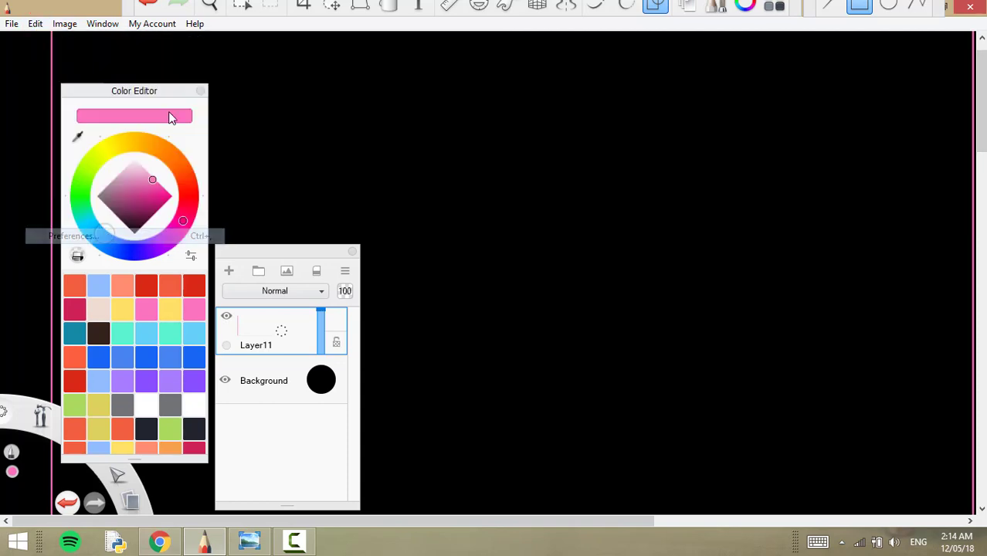
Step: Review the Canvas preferences and close them with OK, keeping pink as current colour
{"action": "left_click", "coordinate": [74, 235]}
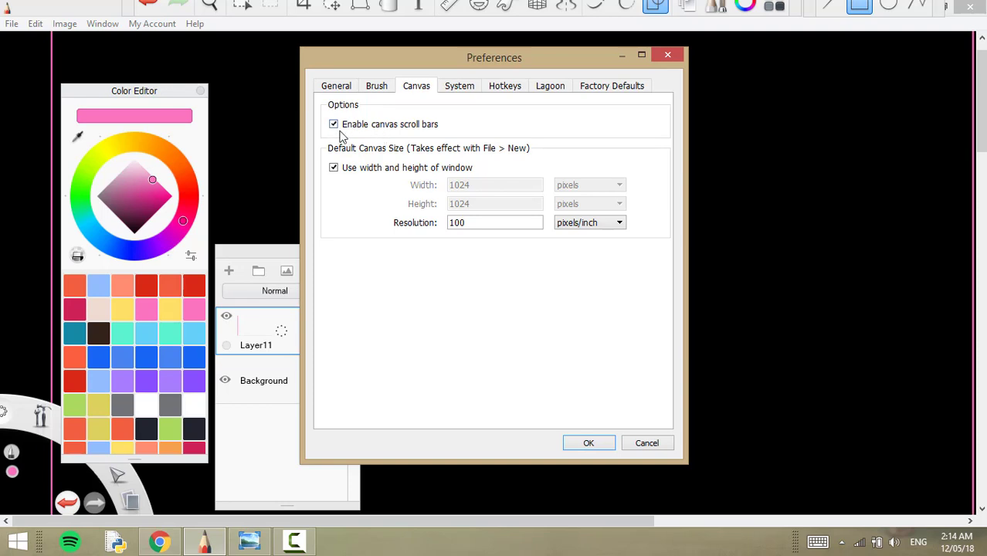
{"action": "left_click", "coordinate": [589, 442]}
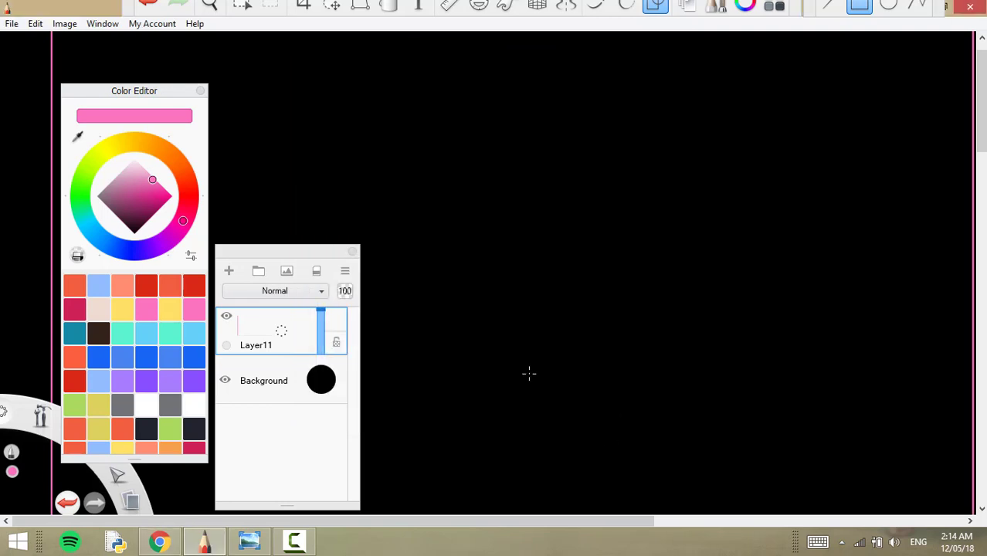
{"action": "mouse_move", "coordinate": [963, 108]}
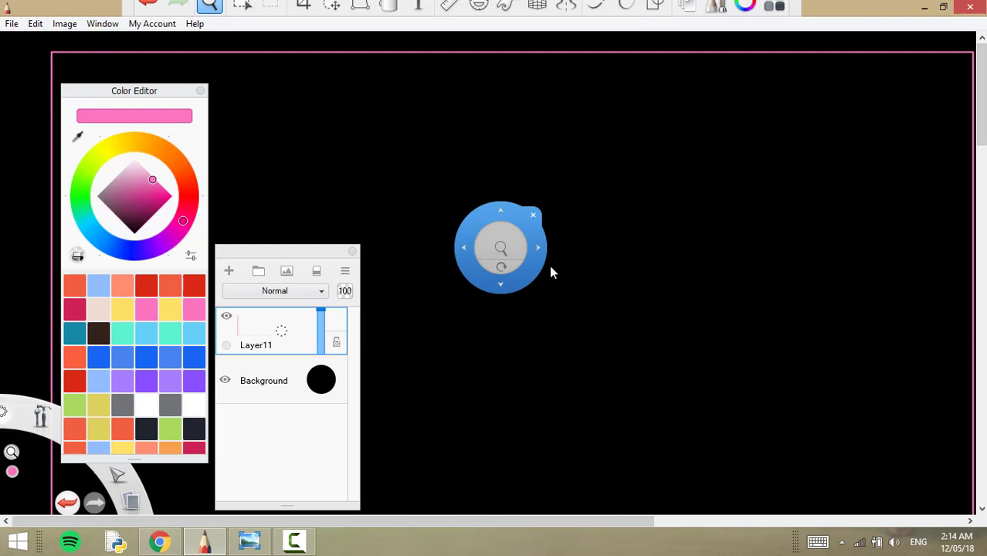
Step: Zoom out so the whole black canvas with the pink rectangle outline is visible
{"action": "left_click_drag", "start_coordinate": [500, 247], "coordinate": [516, 240]}
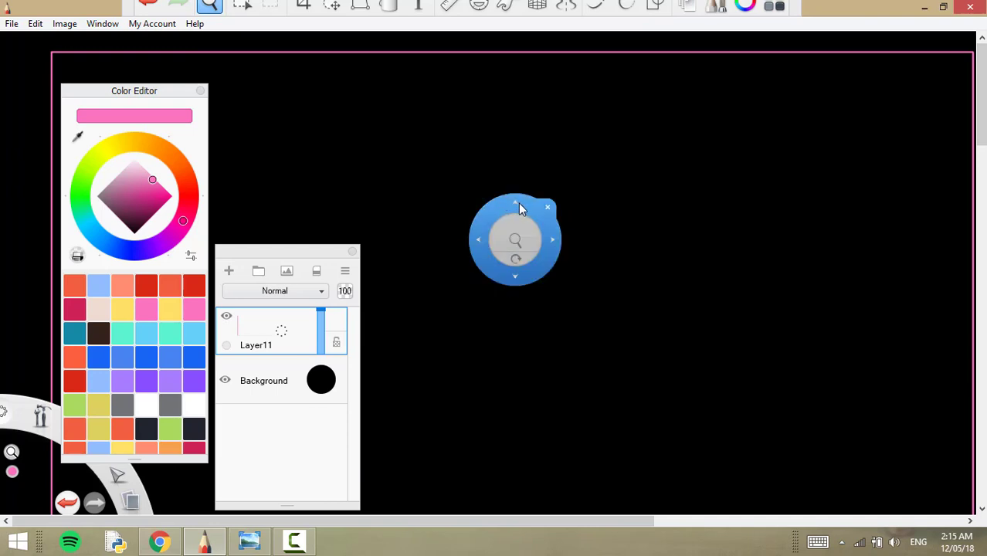
{"action": "left_click", "coordinate": [547, 207]}
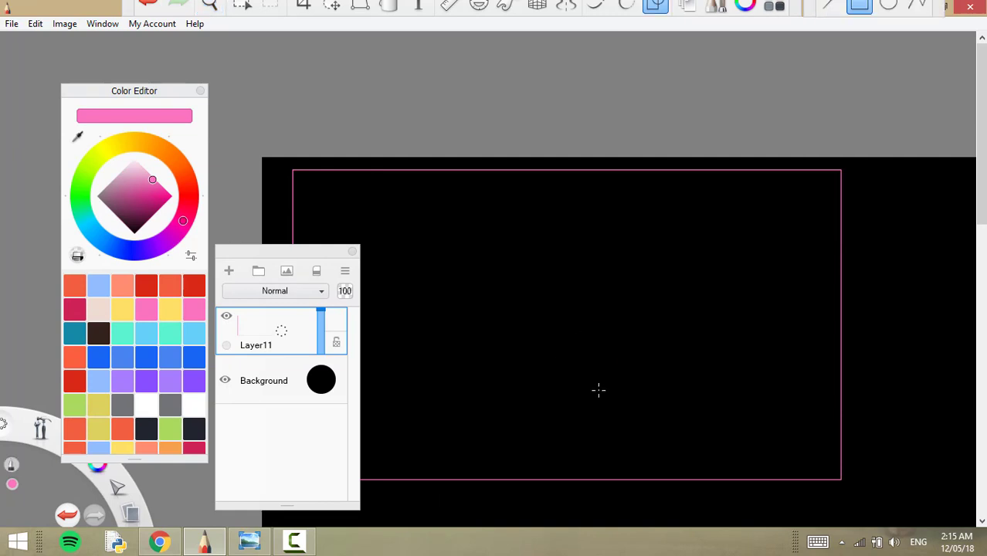
{"action": "mouse_move", "coordinate": [624, 405]}
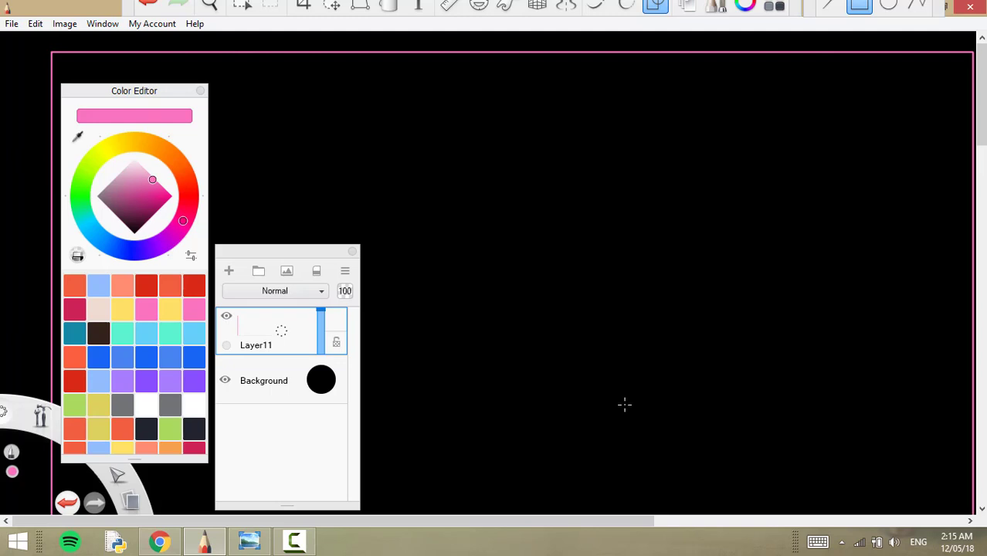
{"action": "mouse_move", "coordinate": [503, 313]}
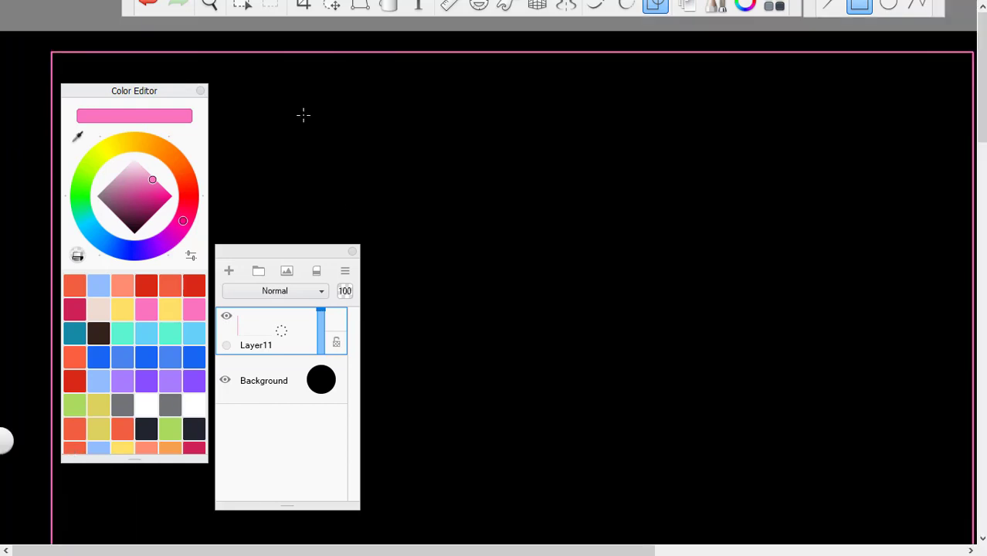
{"action": "mouse_move", "coordinate": [62, 12]}
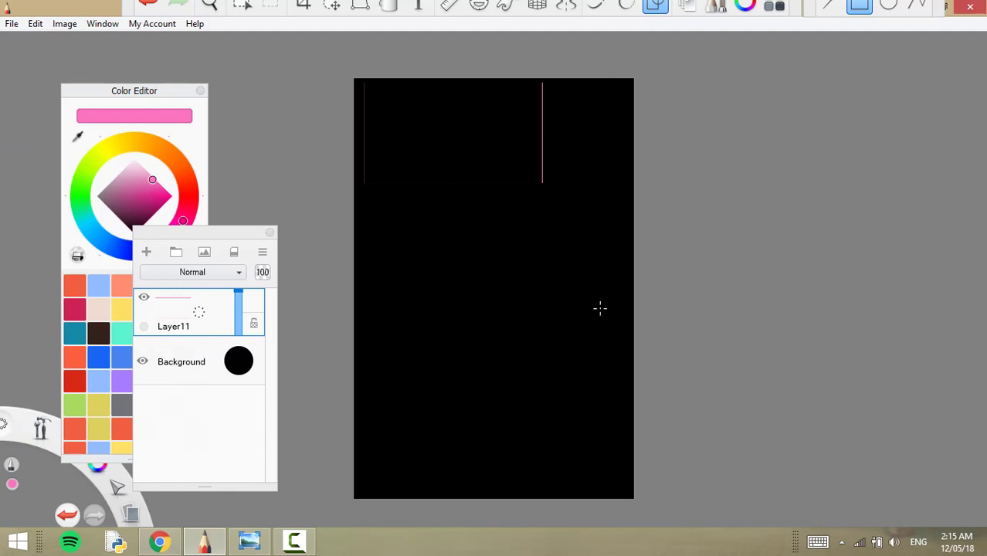
{"action": "mouse_move", "coordinate": [384, 214]}
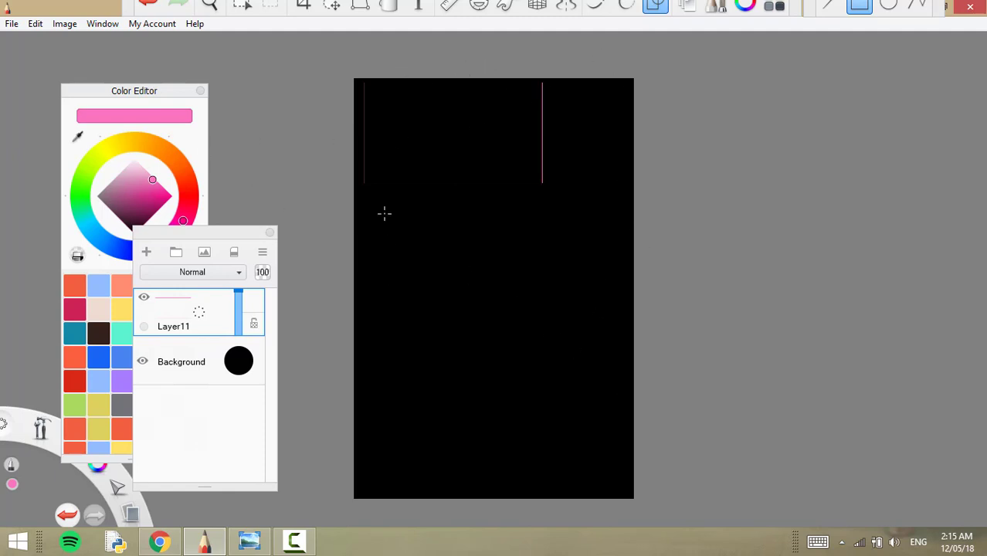
{"action": "mouse_move", "coordinate": [201, 47]}
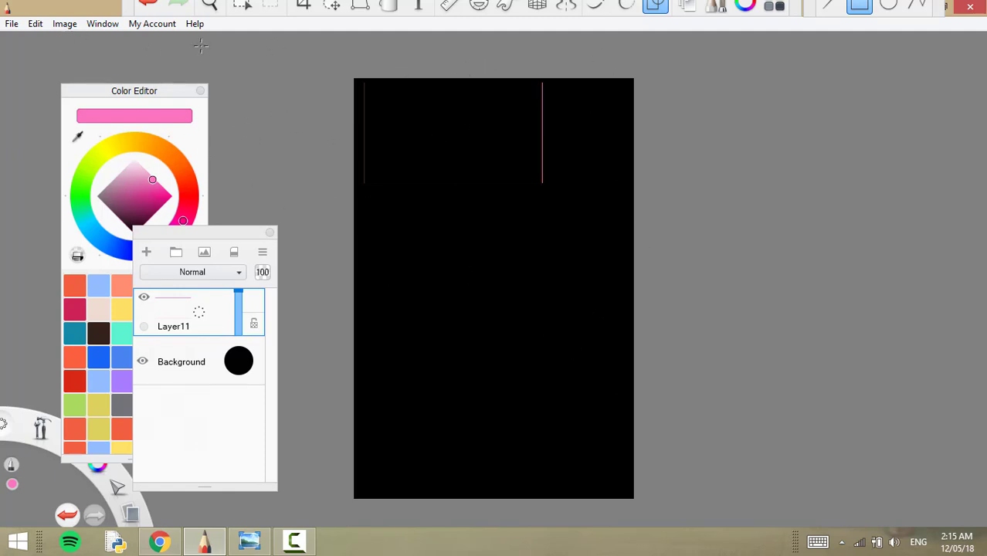
{"action": "left_click", "coordinate": [63, 23]}
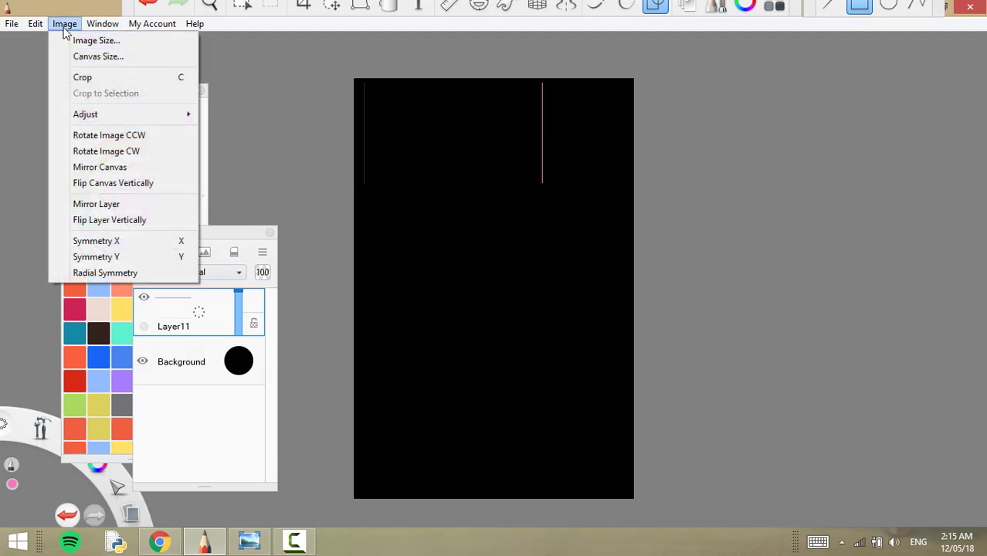
{"action": "left_click", "coordinate": [96, 56]}
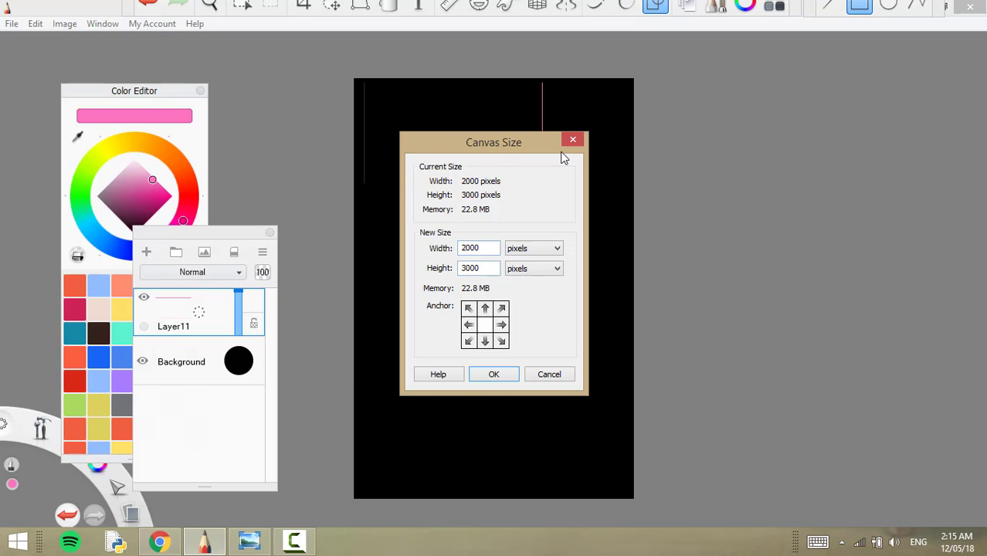
{"action": "left_click_drag", "start_coordinate": [495, 142], "coordinate": [855, 123]}
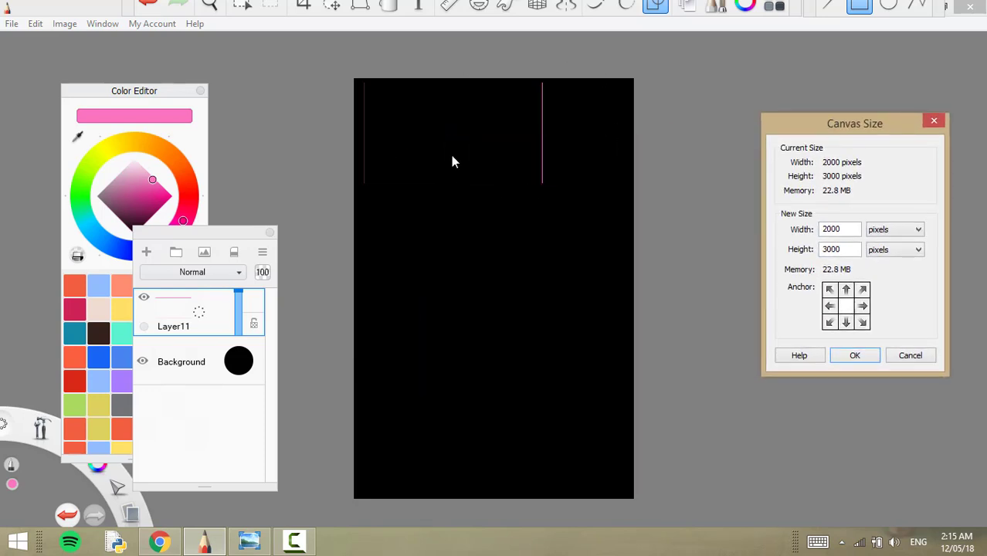
{"action": "mouse_move", "coordinate": [471, 196]}
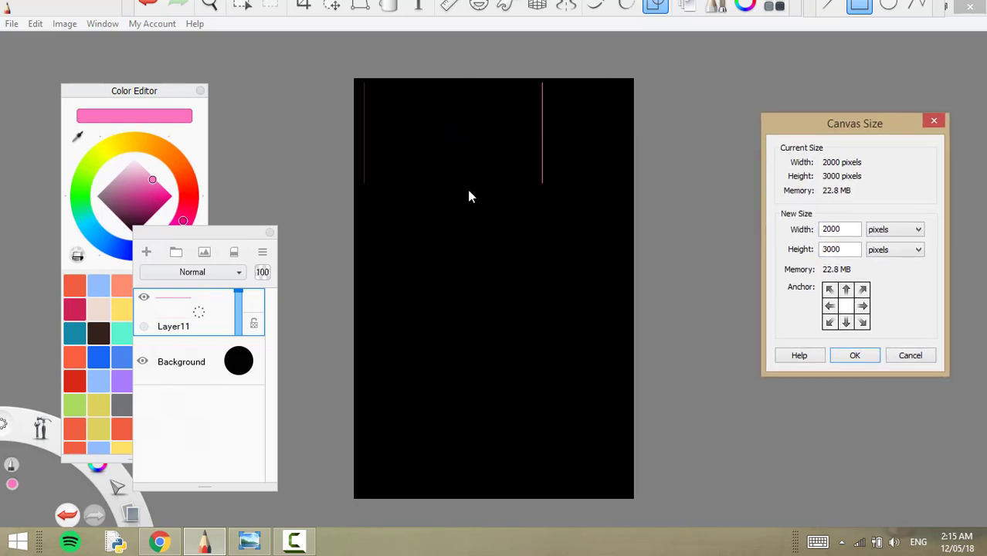
{"action": "mouse_move", "coordinate": [476, 371]}
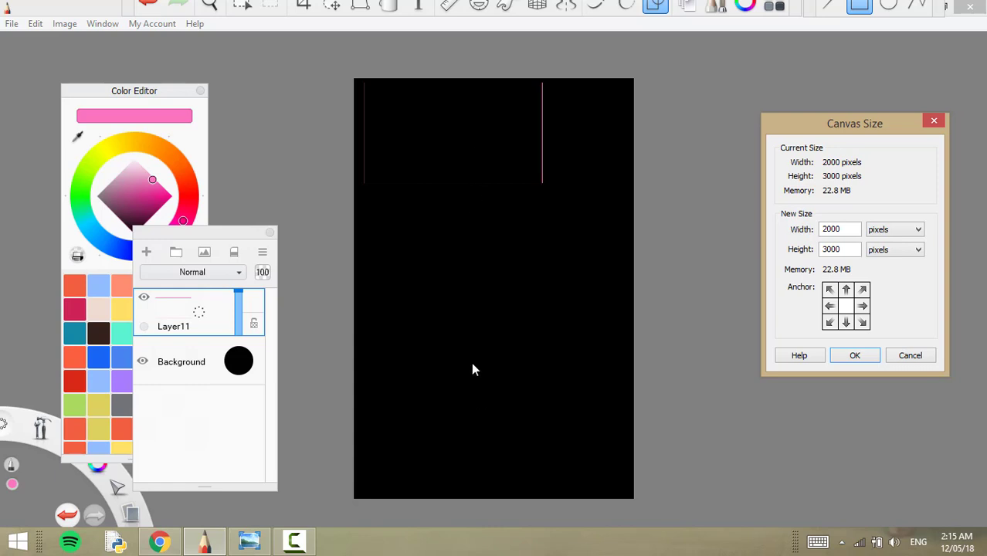
{"action": "mouse_move", "coordinate": [683, 341]}
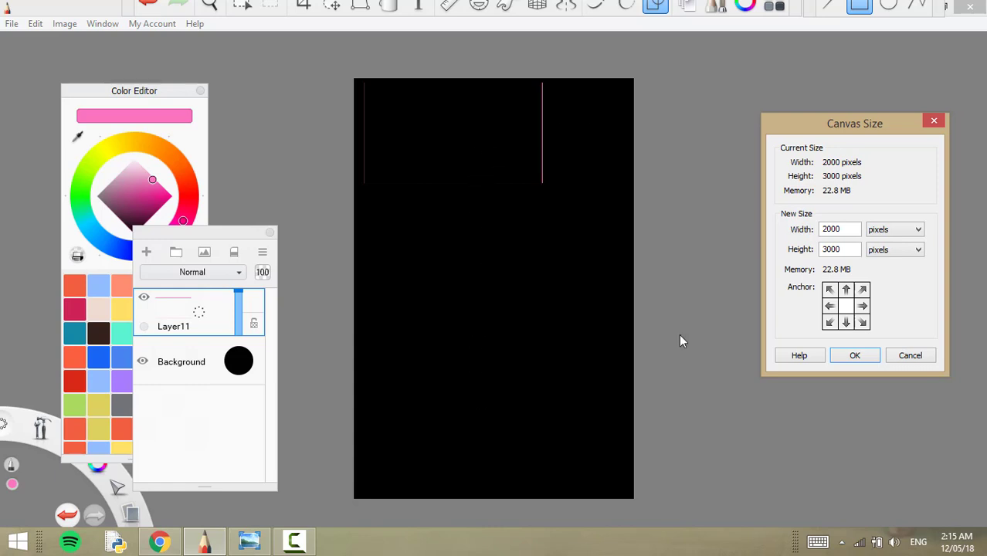
{"action": "left_click", "coordinate": [854, 355]}
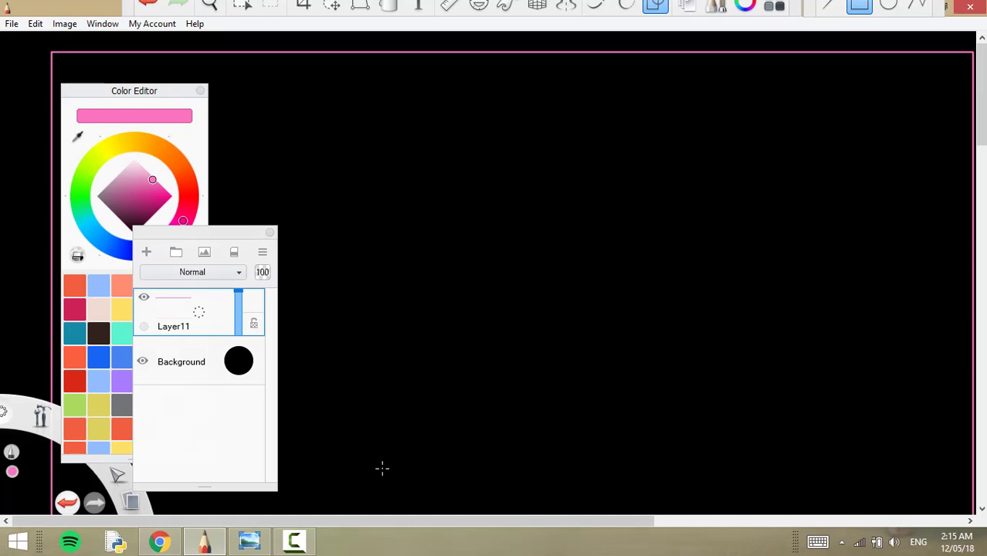
{"action": "mouse_move", "coordinate": [388, 168]}
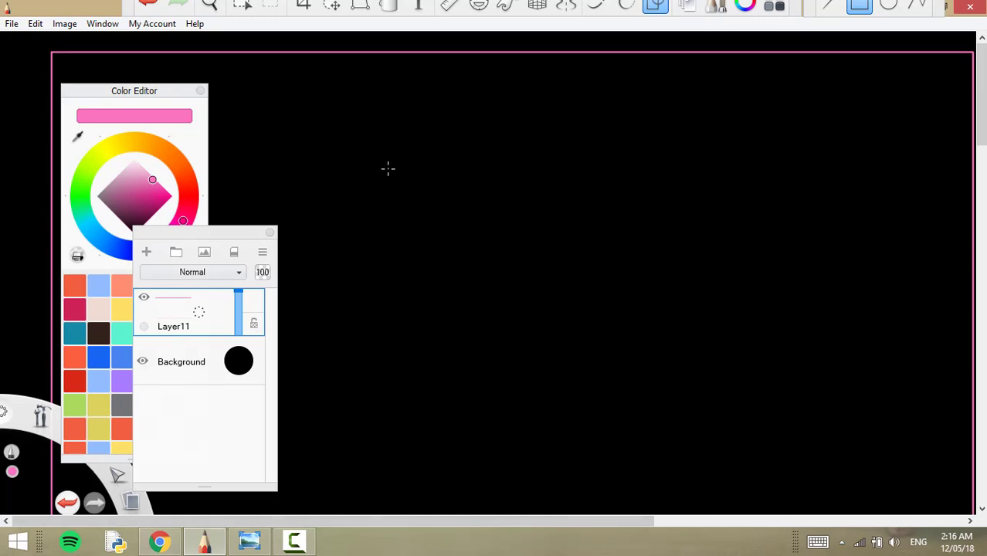
{"action": "mouse_move", "coordinate": [250, 105]}
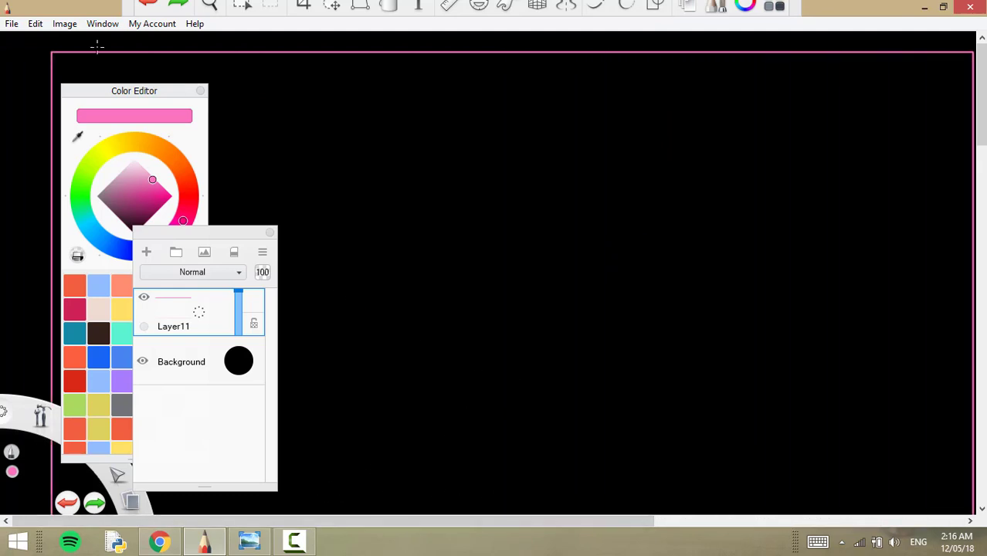
Step: Recheck the 2000×3000 canvas size and move the Layers panel out of the way
{"action": "left_click", "coordinate": [64, 24]}
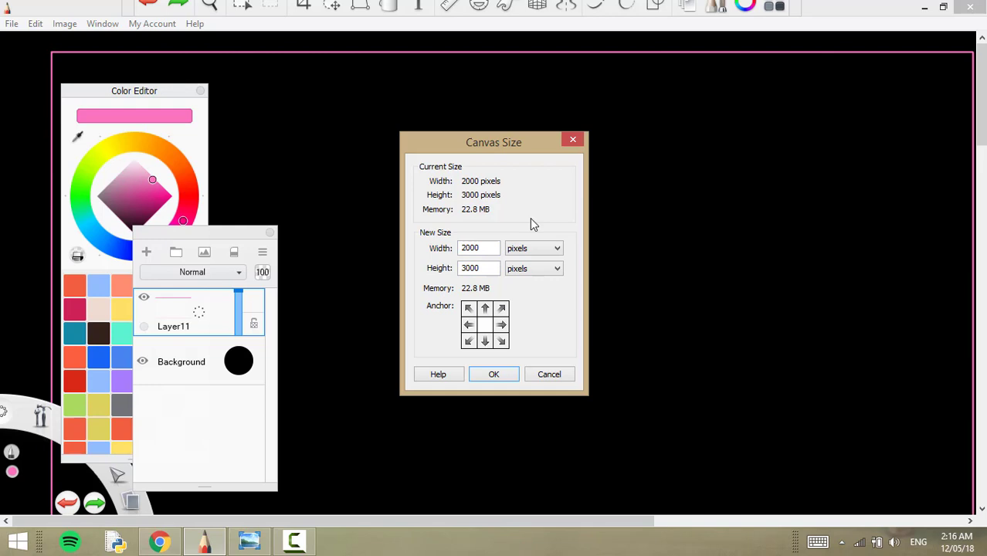
{"action": "mouse_move", "coordinate": [563, 189]}
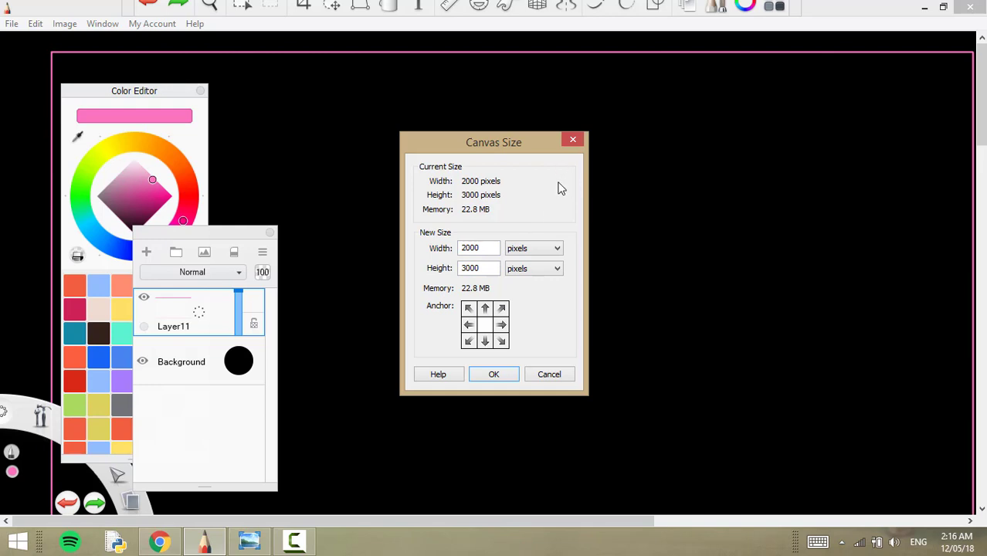
{"action": "mouse_move", "coordinate": [570, 153]}
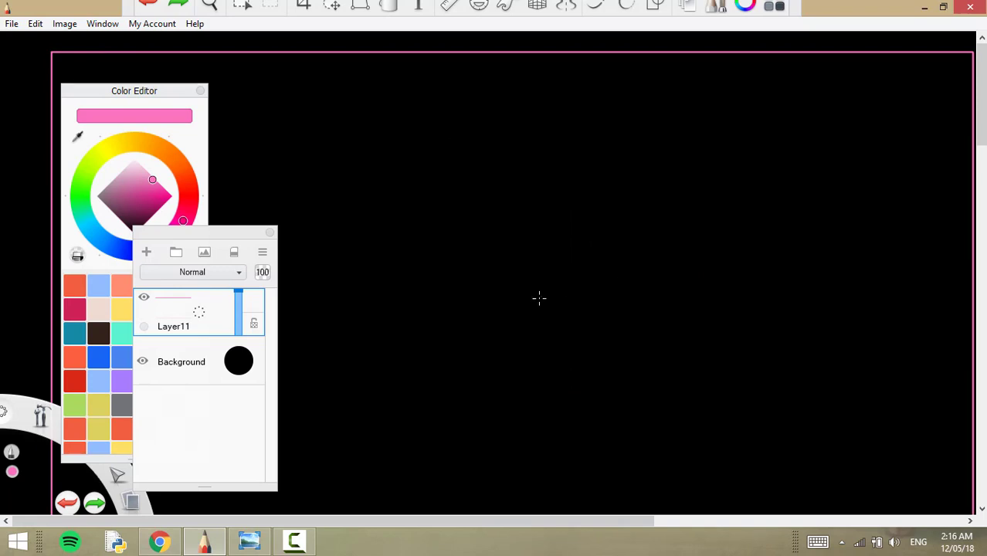
{"action": "left_click_drag", "start_coordinate": [204, 232], "coordinate": [571, 228]}
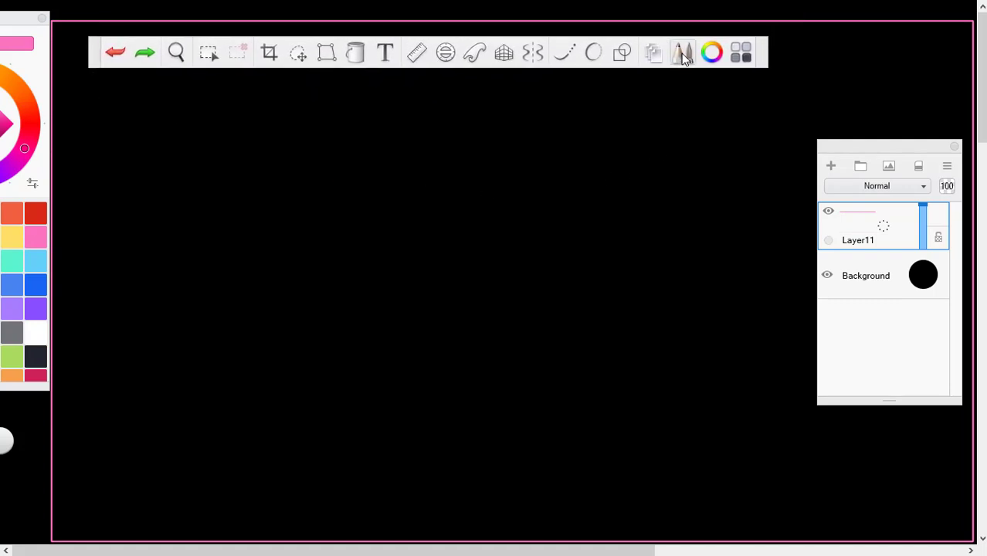
Step: With the Chisel Tip Pen, handwrite a second yellow 'George' below the greeting
{"action": "left_click", "coordinate": [683, 52]}
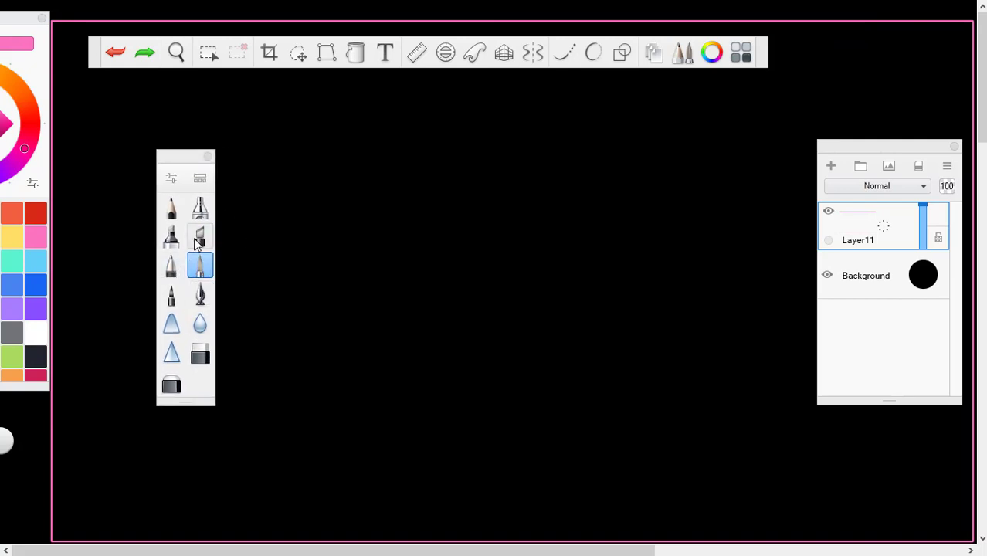
{"action": "mouse_move", "coordinate": [199, 238]}
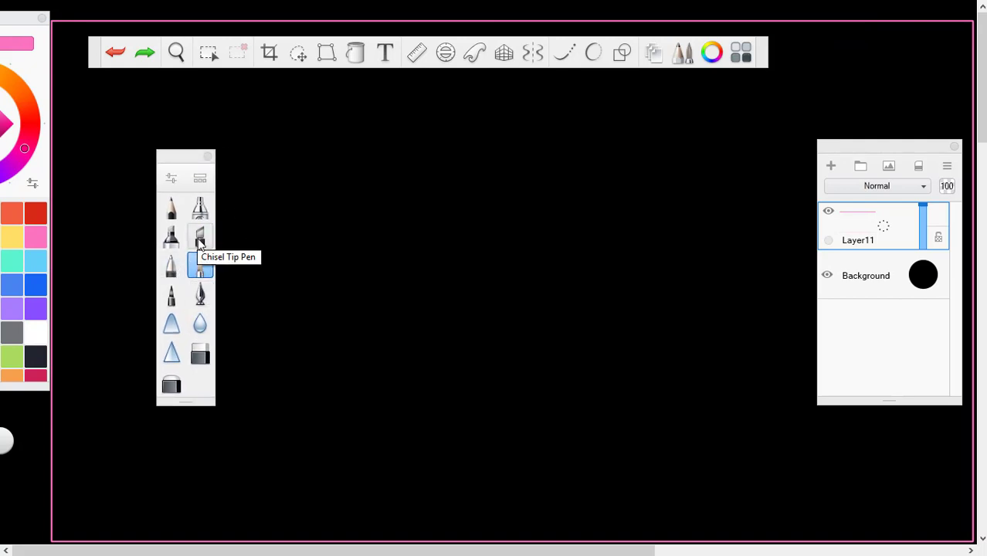
{"action": "left_click", "coordinate": [201, 235]}
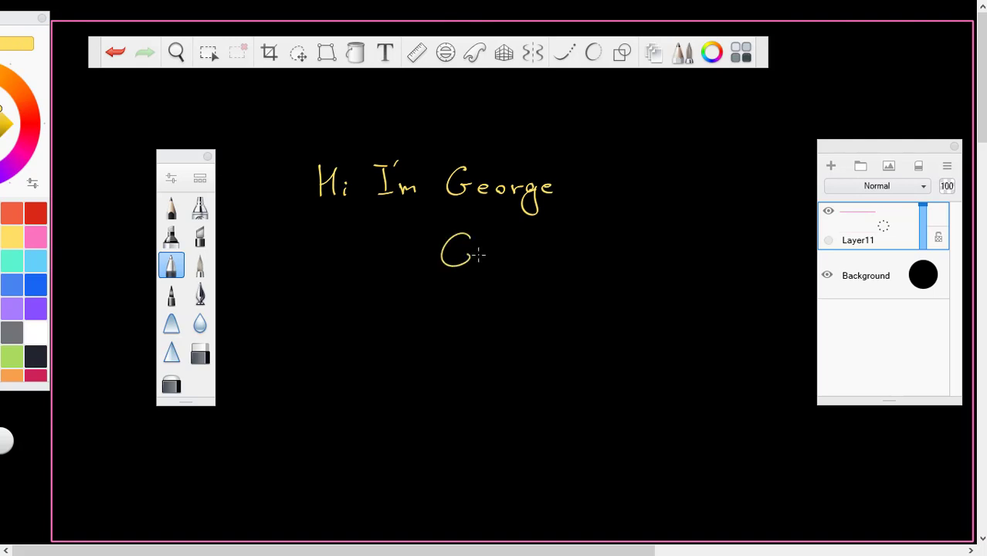
{"action": "left_click_drag", "start_coordinate": [463, 255], "coordinate": [540, 259]}
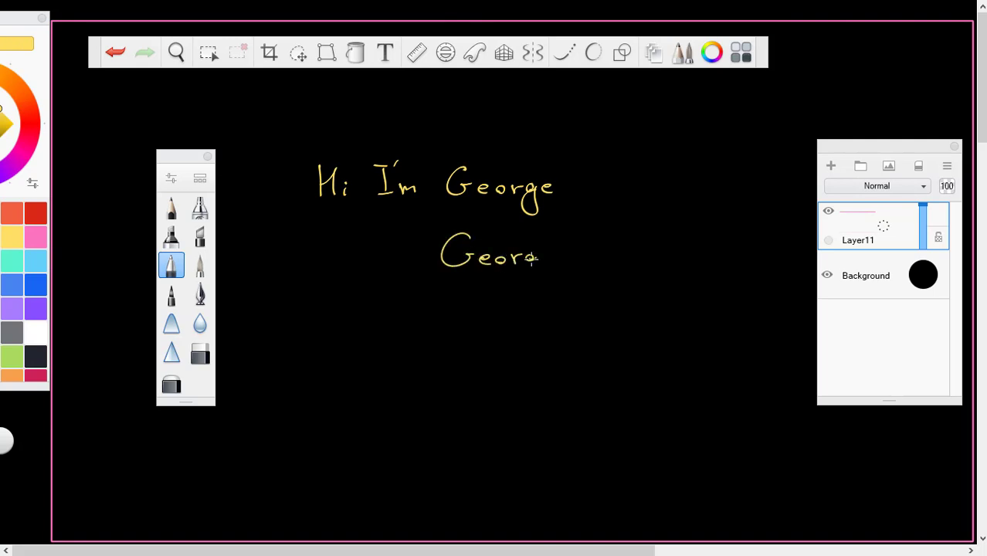
{"action": "left_click_drag", "start_coordinate": [541, 260], "coordinate": [553, 270]}
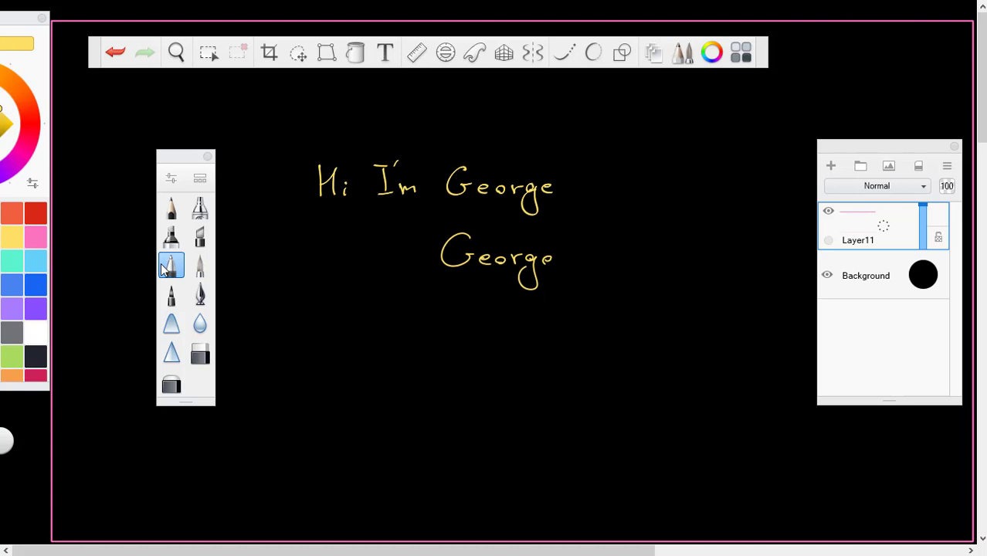
Step: Try two other pen brushes and remove the second handwritten 'George'
{"action": "left_click", "coordinate": [199, 238]}
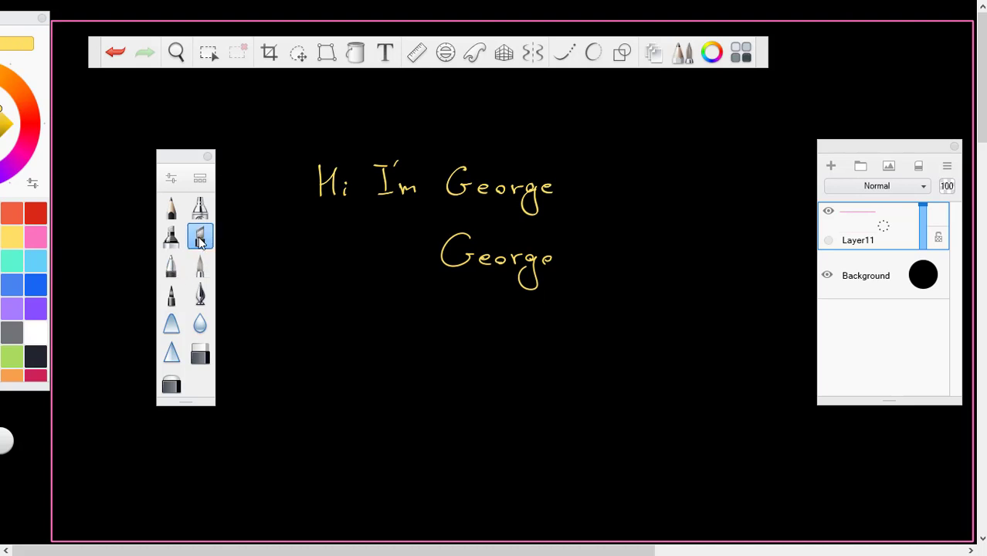
{"action": "left_click", "coordinate": [200, 266]}
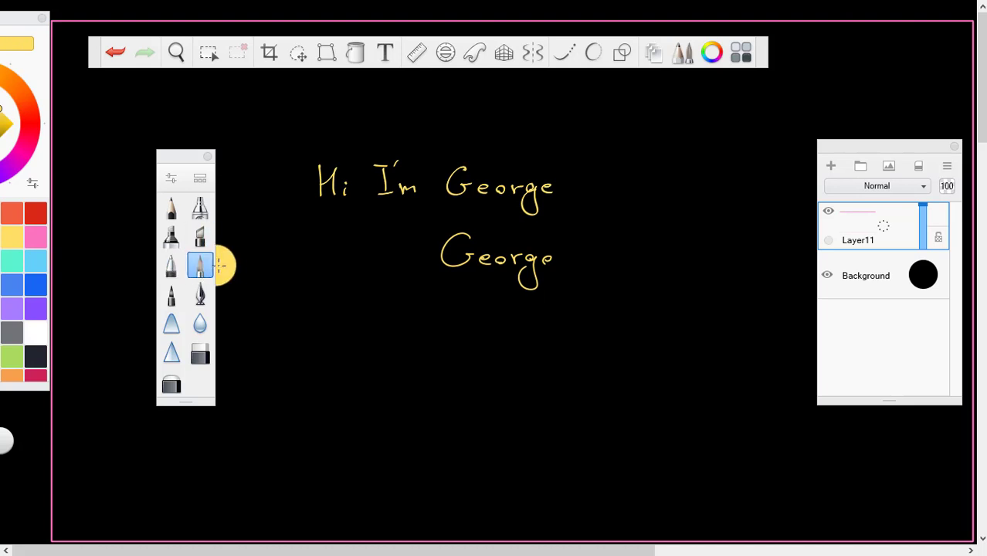
{"action": "mouse_move", "coordinate": [331, 276]}
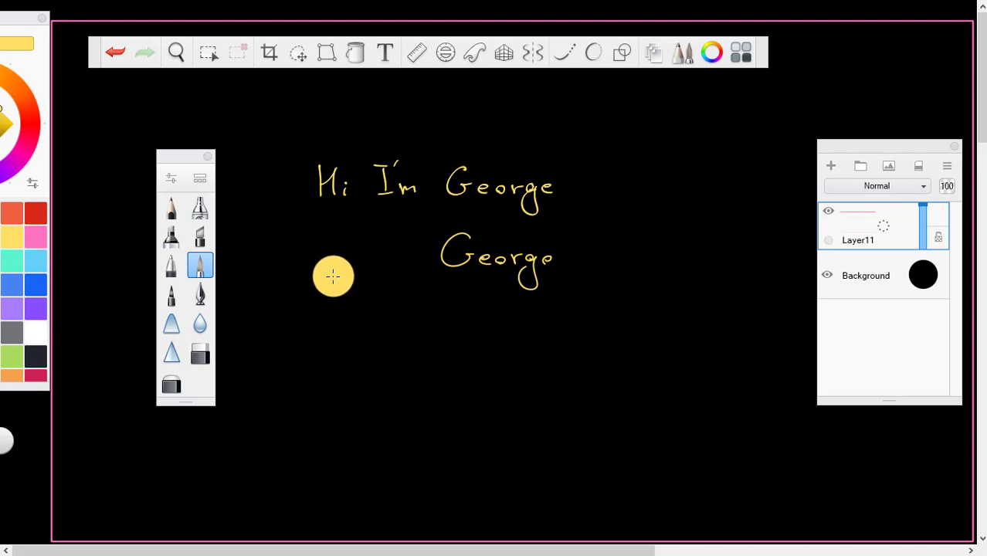
{"action": "key", "text": "alt"}
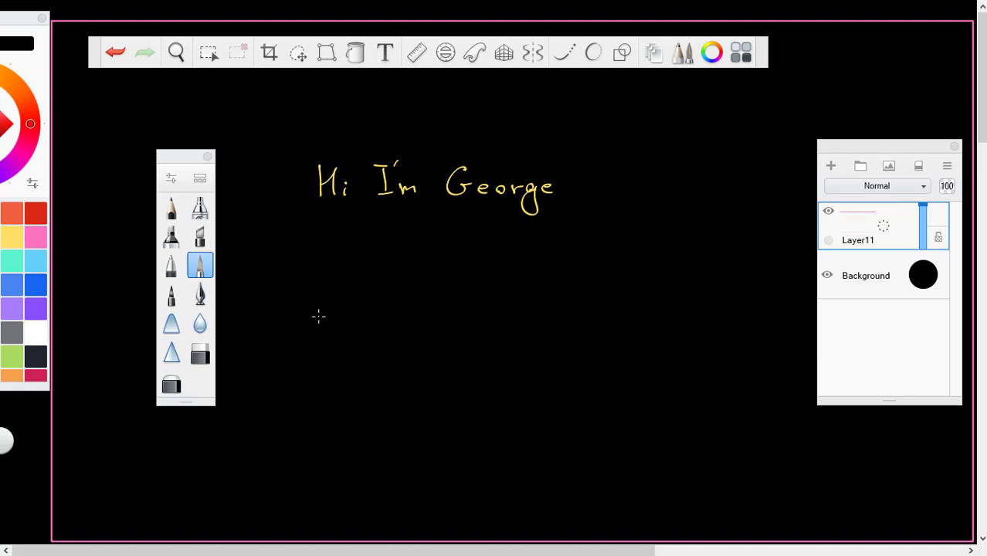
{"action": "mouse_move", "coordinate": [219, 270]}
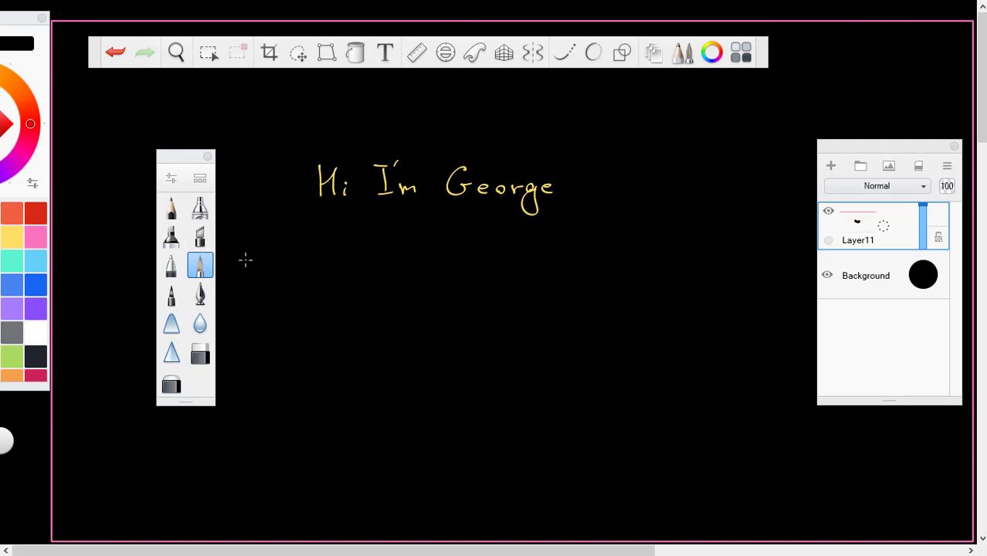
Step: Try a couple of other pen brushes, leaving only 'Hi I'm George' on the canvas
{"action": "left_click", "coordinate": [200, 237]}
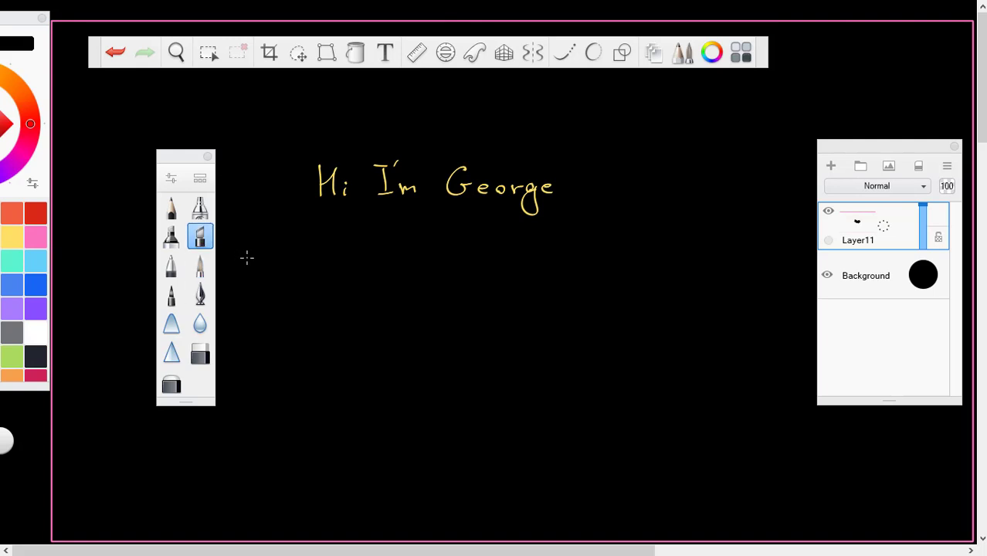
{"action": "left_click", "coordinate": [199, 266]}
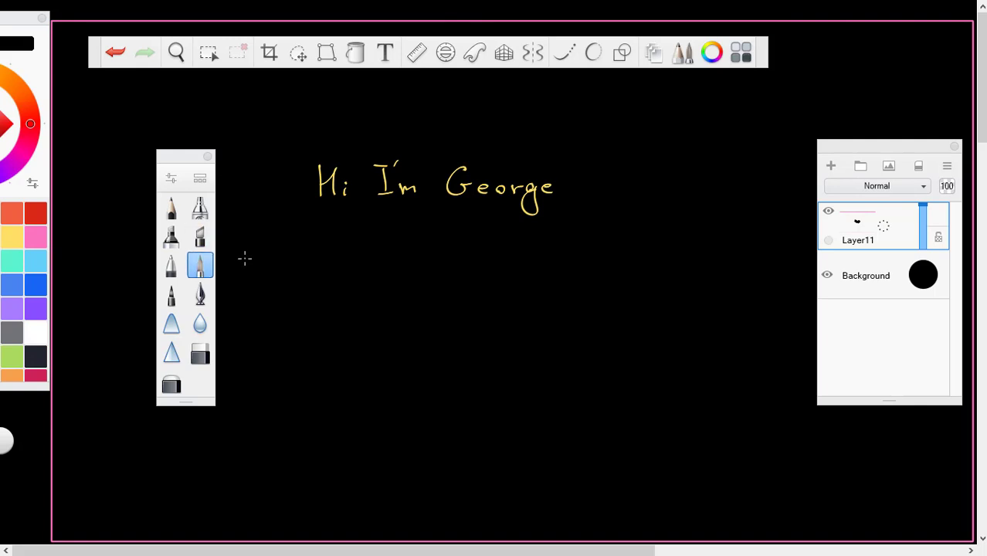
{"action": "left_click", "coordinate": [199, 234]}
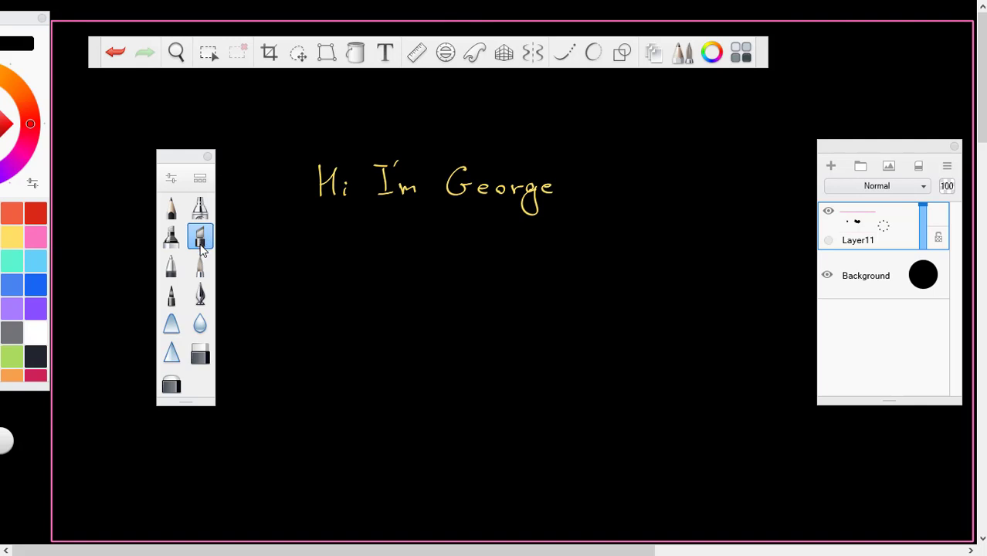
{"action": "mouse_move", "coordinate": [205, 255]}
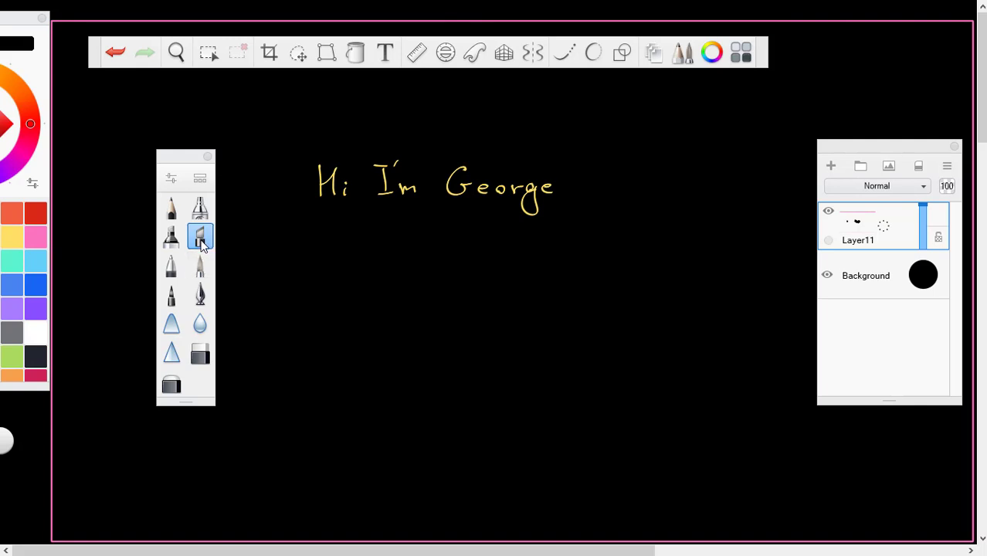
{"action": "mouse_move", "coordinate": [200, 279]}
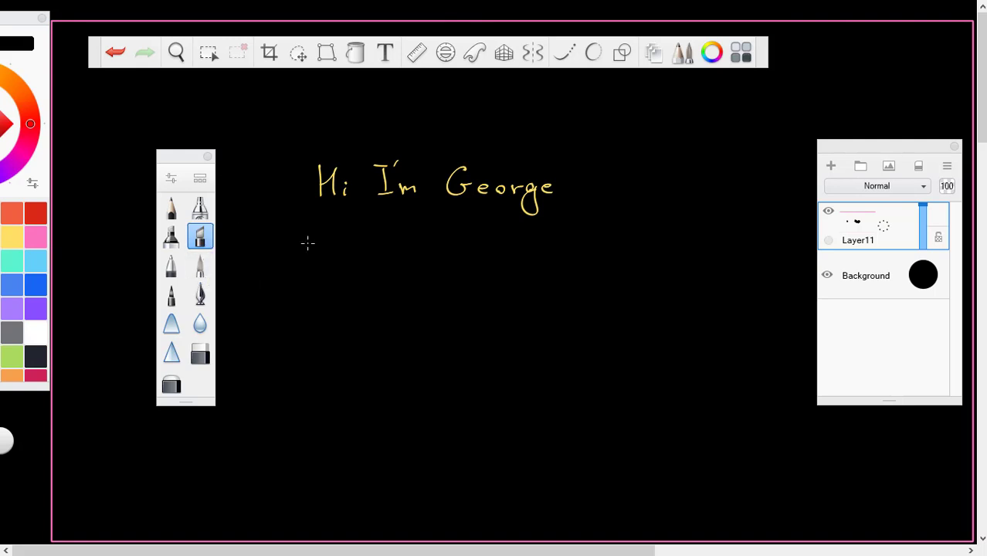
{"action": "mouse_move", "coordinate": [291, 245]}
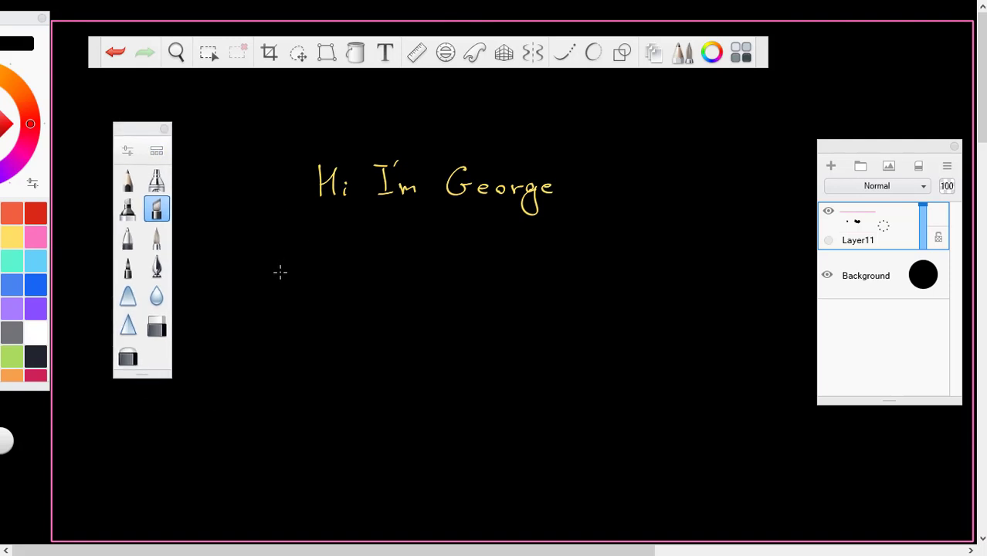
{"action": "mouse_move", "coordinate": [173, 145]}
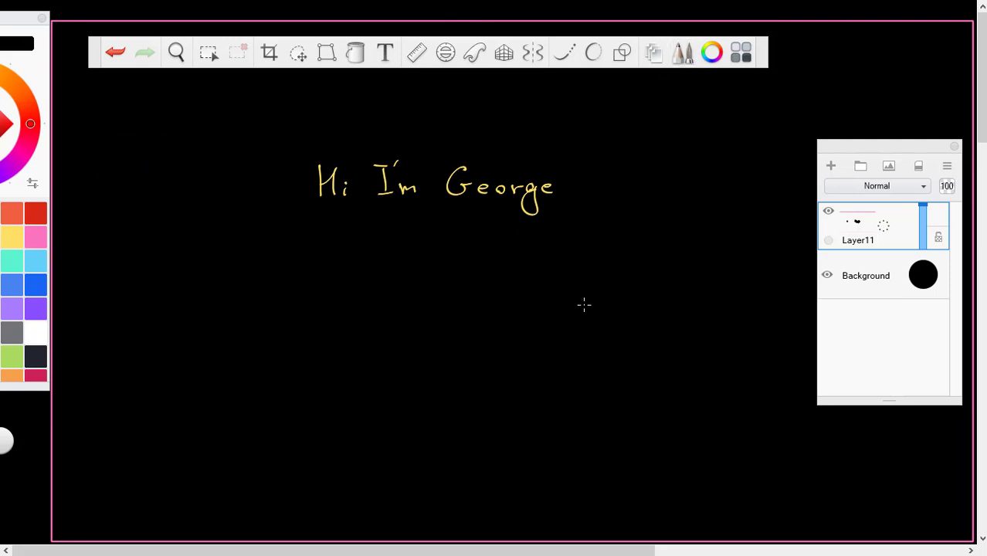
Step: Switch to the Select tool in rectangular selection mode
{"action": "left_click", "coordinate": [209, 52]}
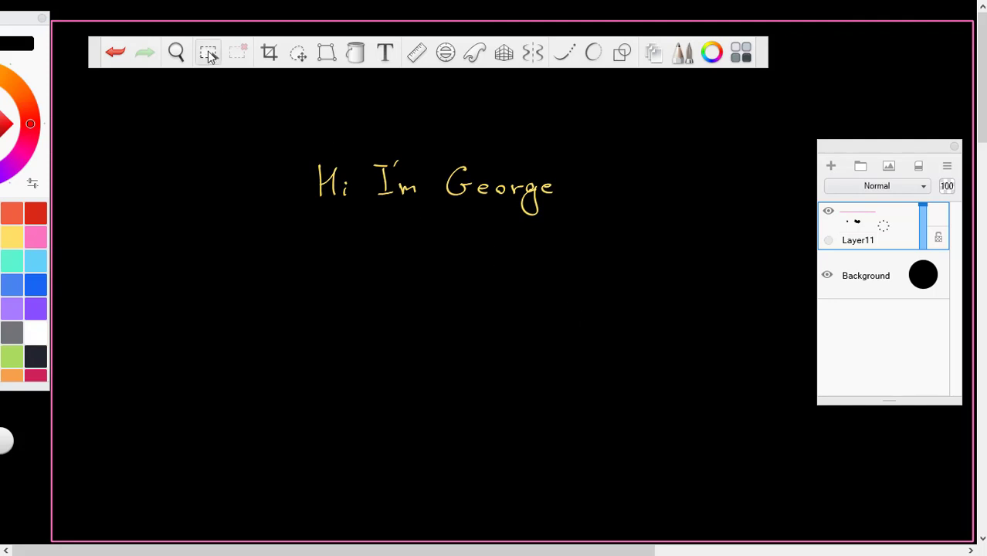
{"action": "left_click", "coordinate": [207, 53]}
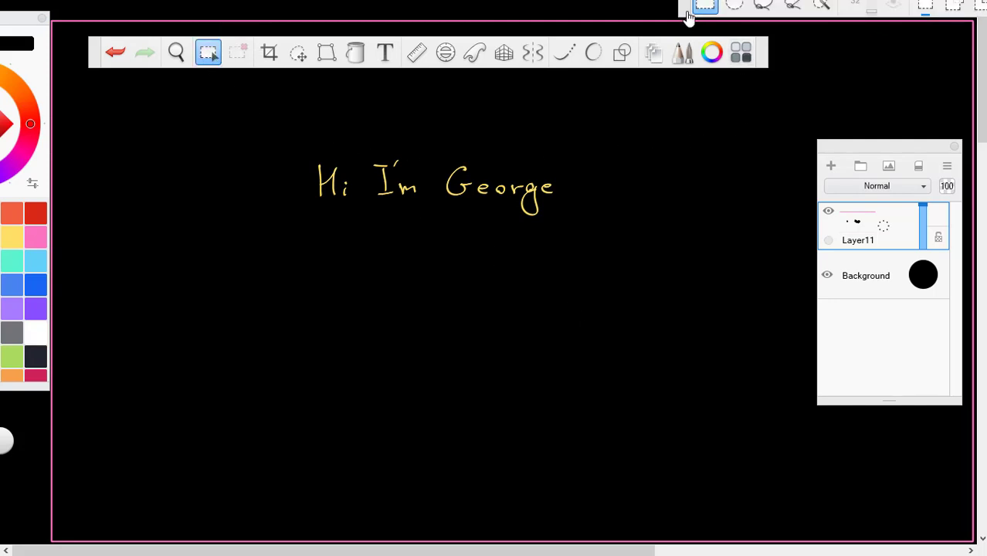
{"action": "left_click", "coordinate": [207, 53]}
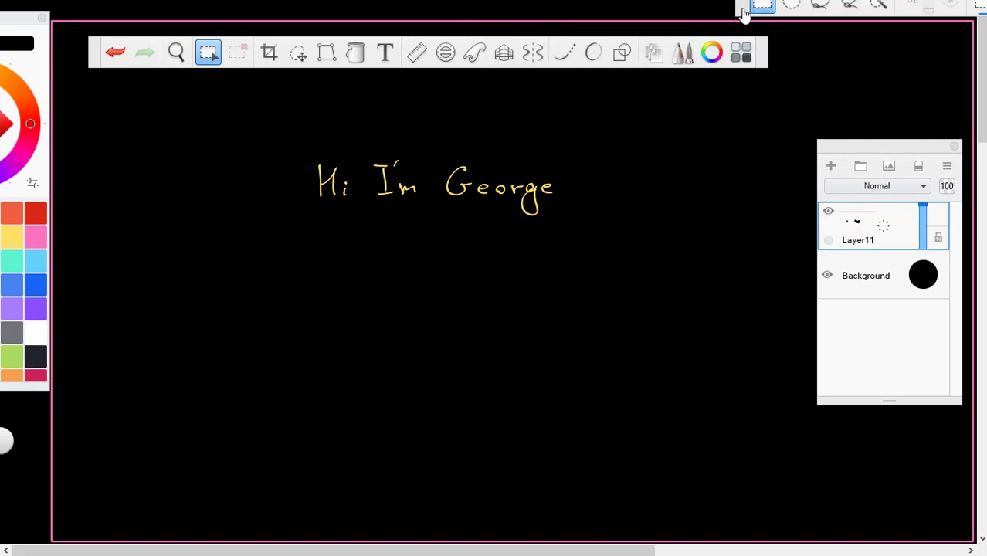
{"action": "left_click", "coordinate": [207, 53]}
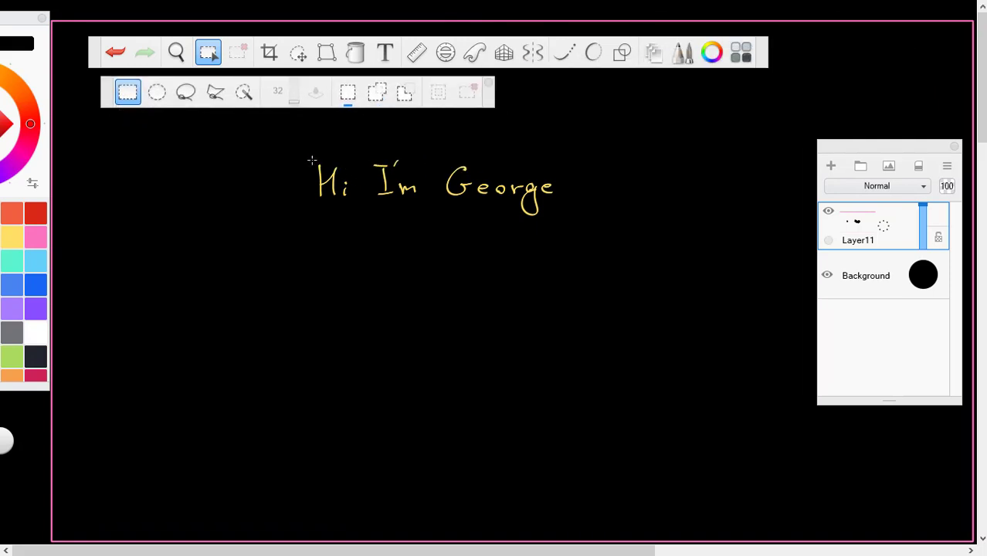
Step: Select the area around 'Hi I'm George' and cut it from the canvas
{"action": "left_click_drag", "start_coordinate": [312, 158], "coordinate": [575, 219]}
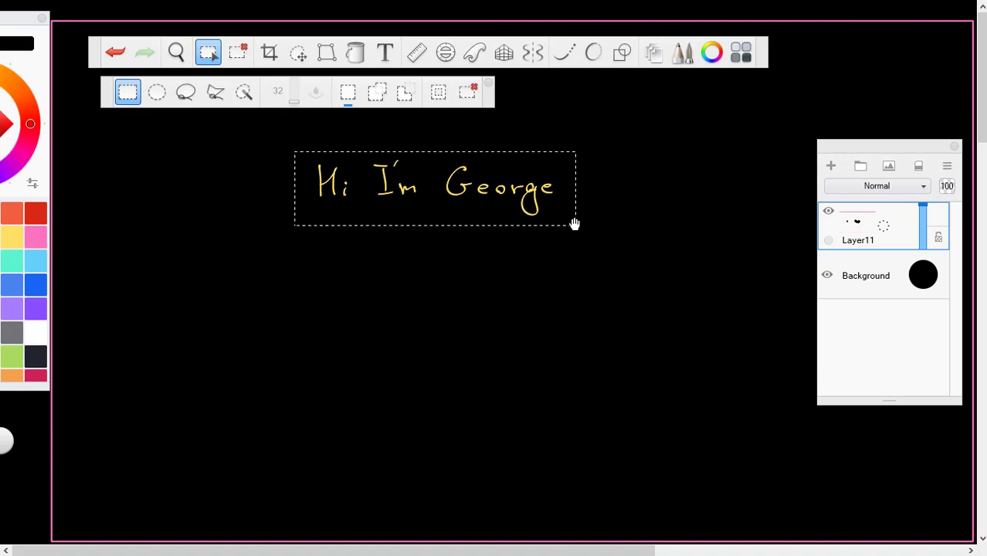
{"action": "key", "text": "Delete"}
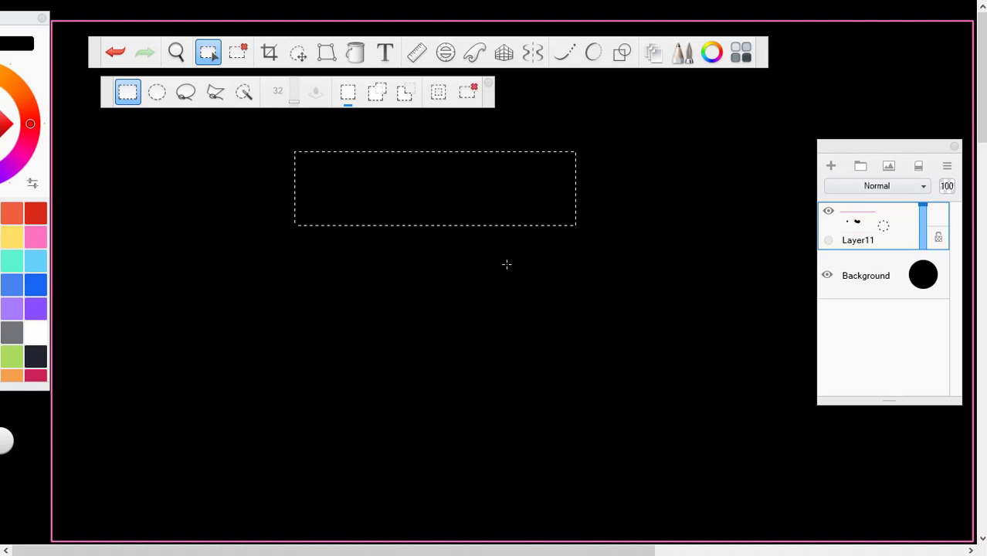
{"action": "mouse_move", "coordinate": [446, 260]}
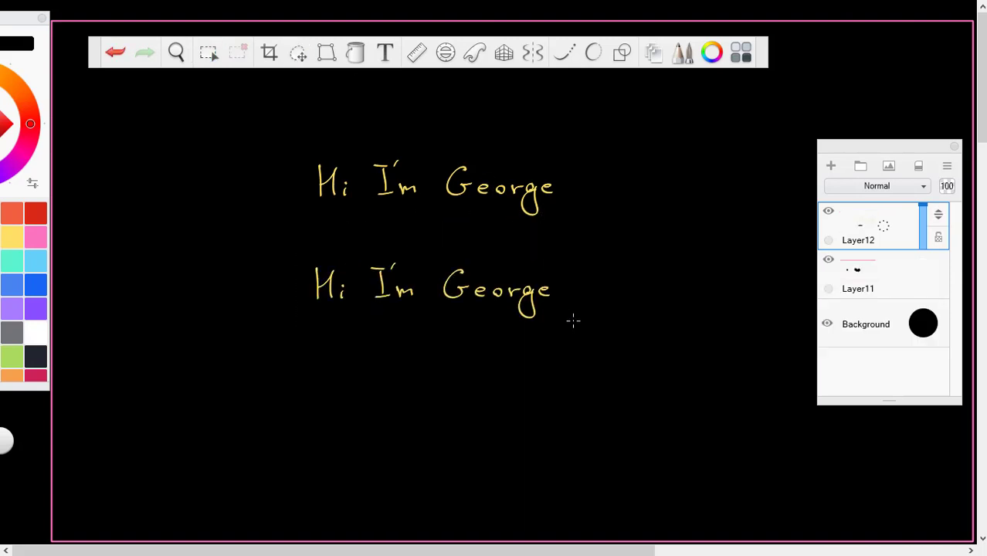
Step: Paste 'Hi I'm George' back twice, placing the copy below on its own new layer
{"action": "left_click", "coordinate": [207, 52]}
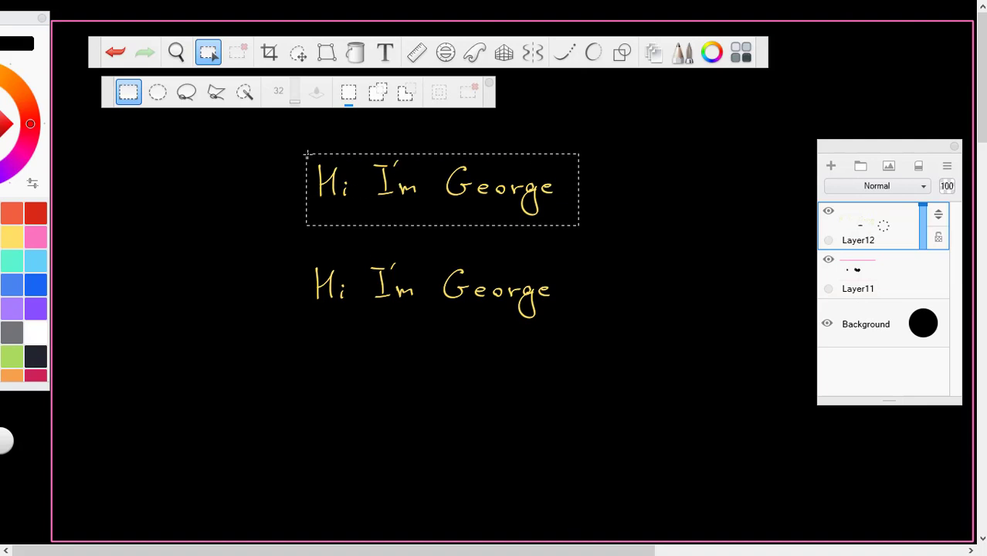
{"action": "left_click", "coordinate": [300, 52]}
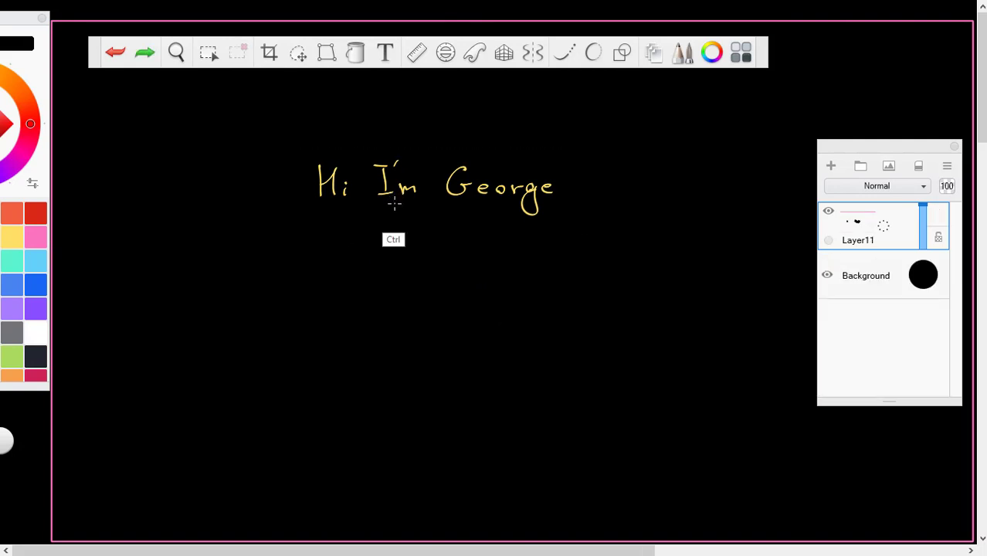
{"action": "left_click", "coordinate": [207, 53]}
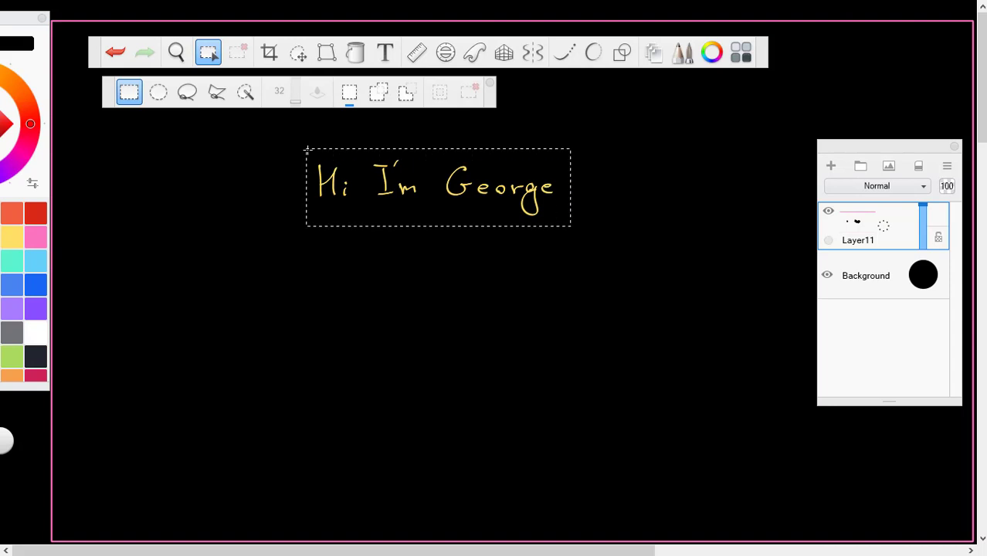
{"action": "left_click", "coordinate": [298, 52]}
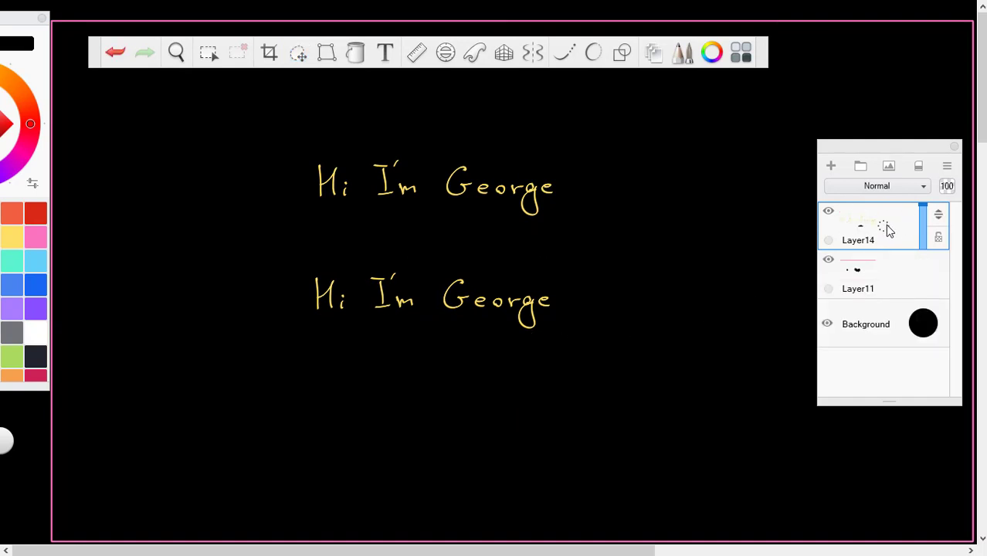
{"action": "mouse_move", "coordinate": [761, 263]}
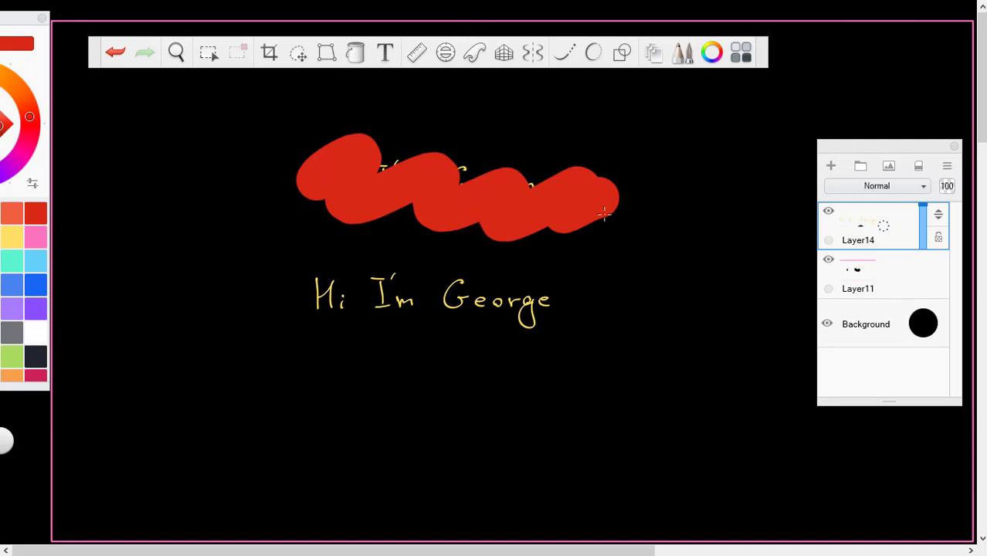
{"action": "right_click", "coordinate": [859, 224]}
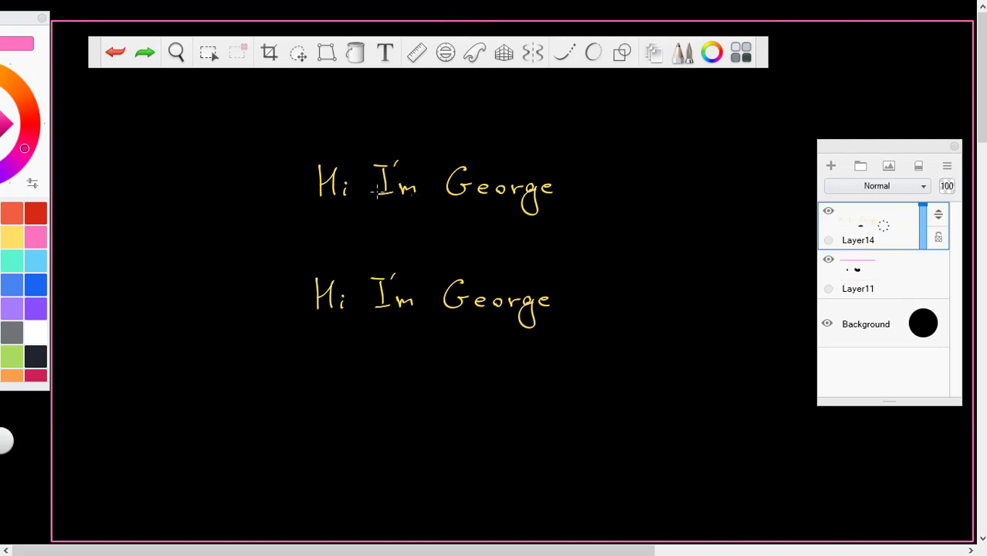
{"action": "mouse_move", "coordinate": [585, 222]}
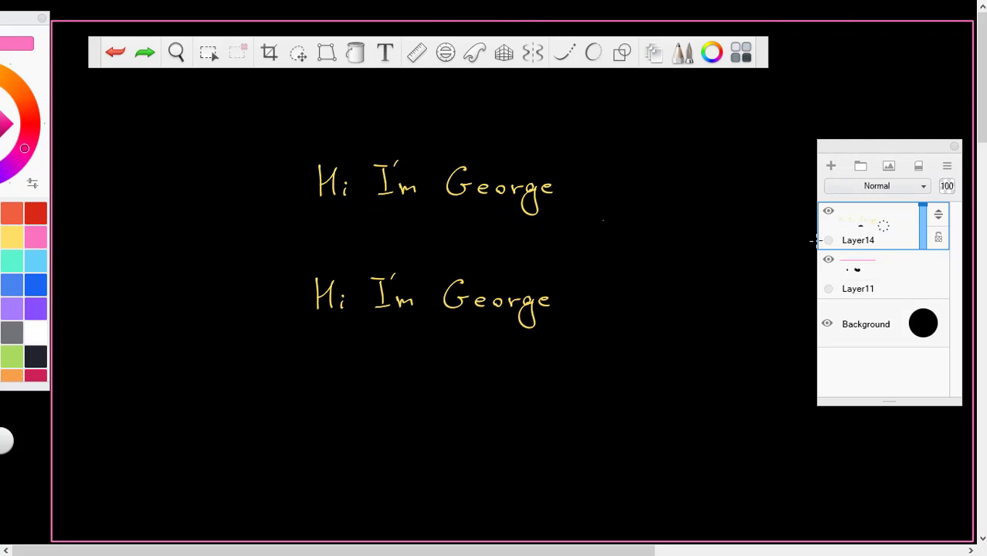
{"action": "mouse_move", "coordinate": [883, 215]}
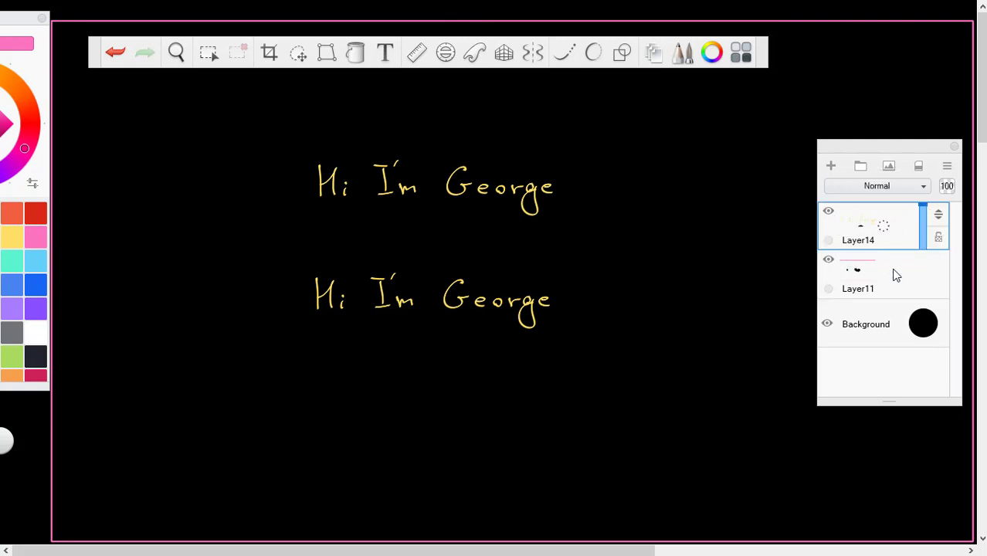
Step: Make Layer11 active, then switch back to Layer14 in the Layer Editor
{"action": "left_click", "coordinate": [859, 275]}
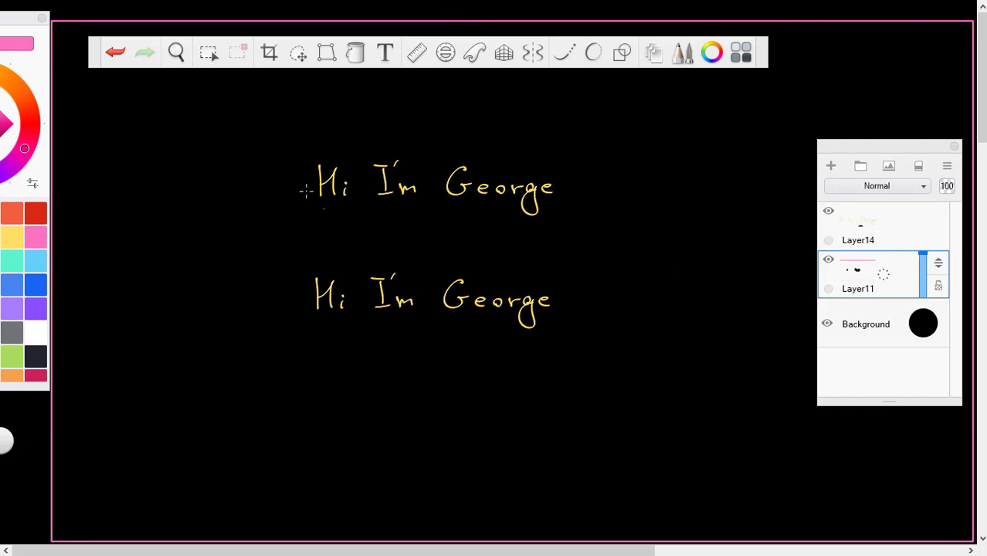
{"action": "left_click", "coordinate": [858, 224]}
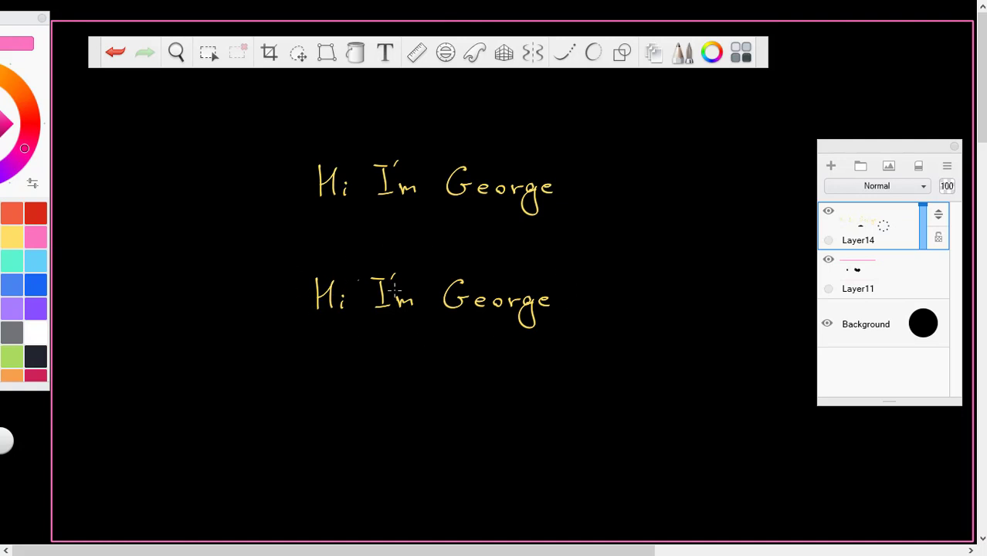
{"action": "mouse_move", "coordinate": [683, 272]}
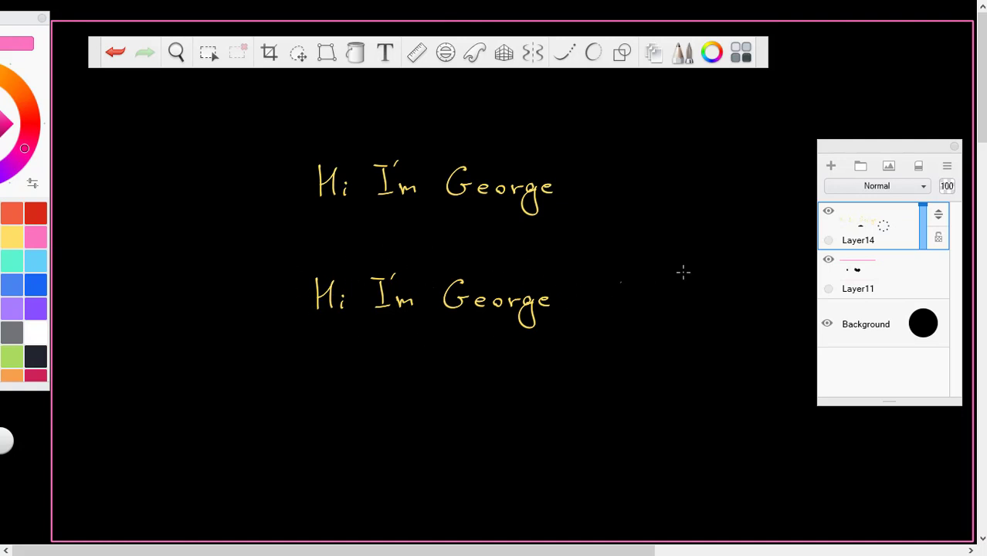
{"action": "mouse_move", "coordinate": [222, 272]}
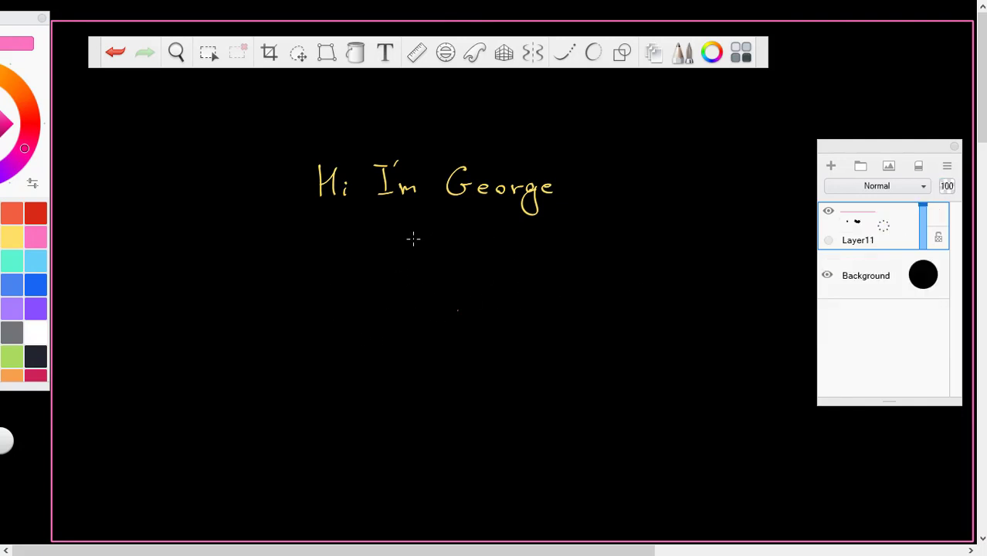
{"action": "mouse_move", "coordinate": [411, 298]}
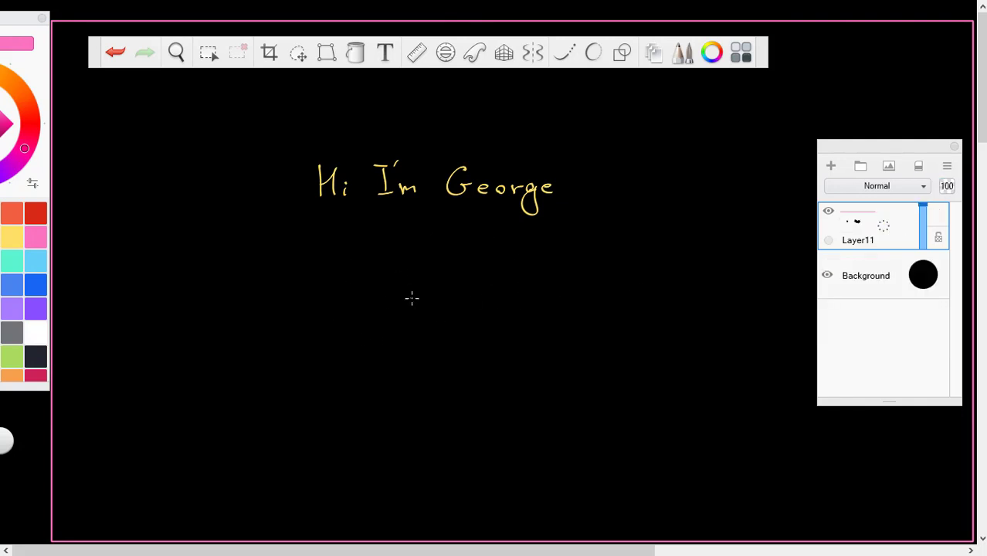
{"action": "mouse_move", "coordinate": [596, 140]}
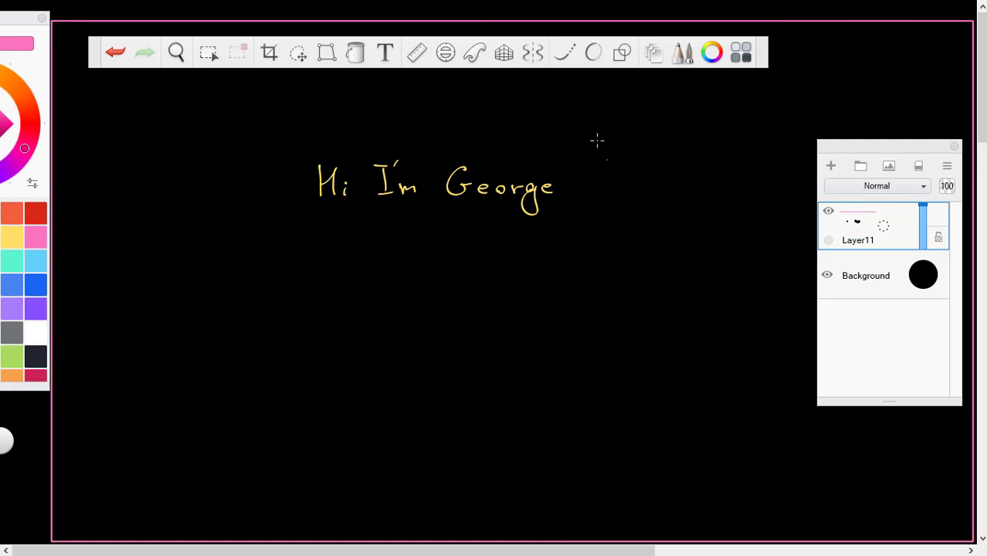
{"action": "mouse_move", "coordinate": [612, 110]}
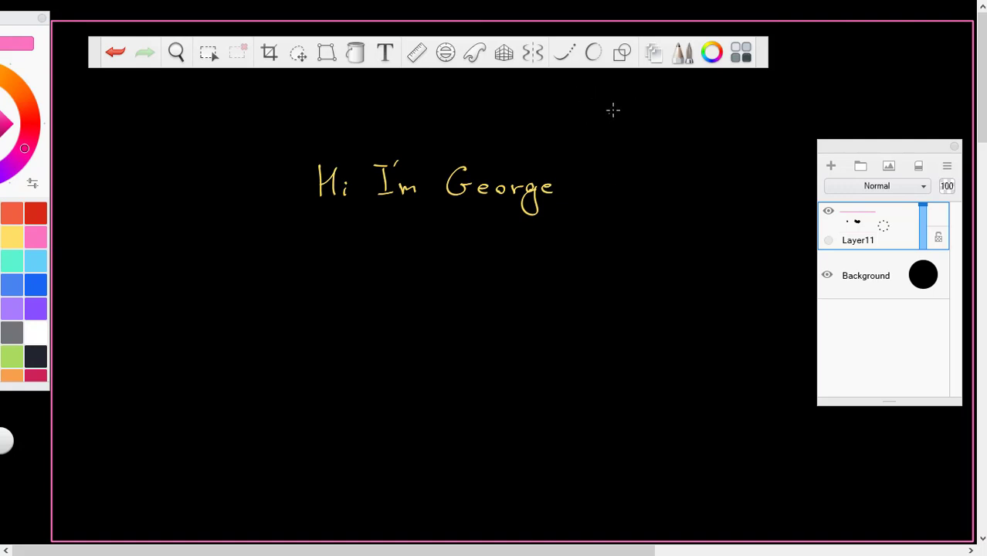
Step: Choose the Rectangle shape from the Shapes tools to begin drawing teal shapes
{"action": "left_click", "coordinate": [621, 52]}
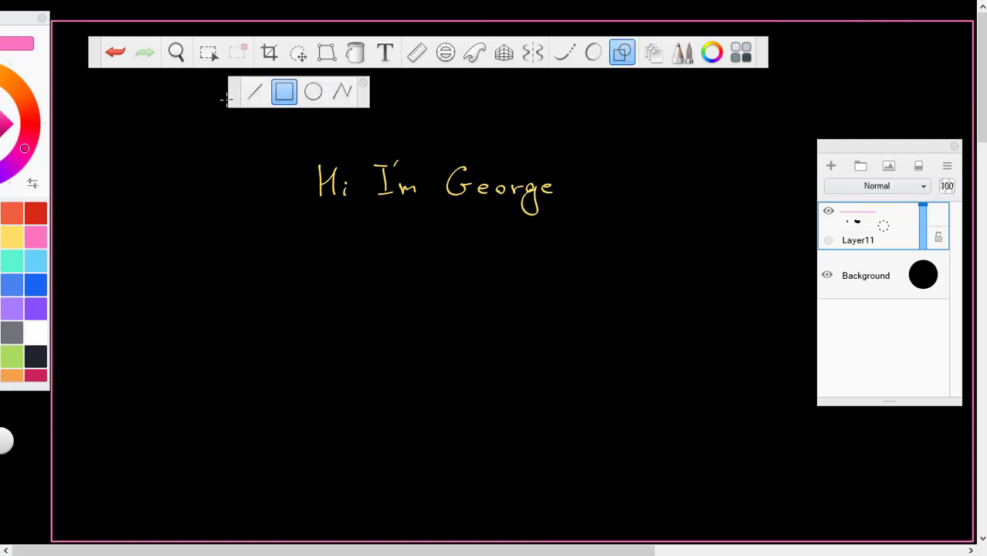
{"action": "left_click", "coordinate": [255, 93]}
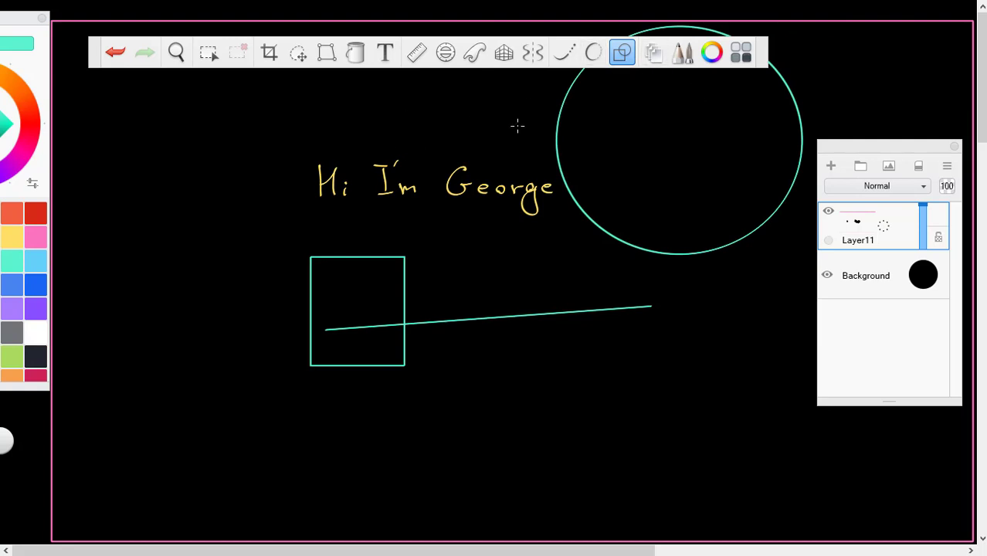
{"action": "mouse_move", "coordinate": [565, 86]}
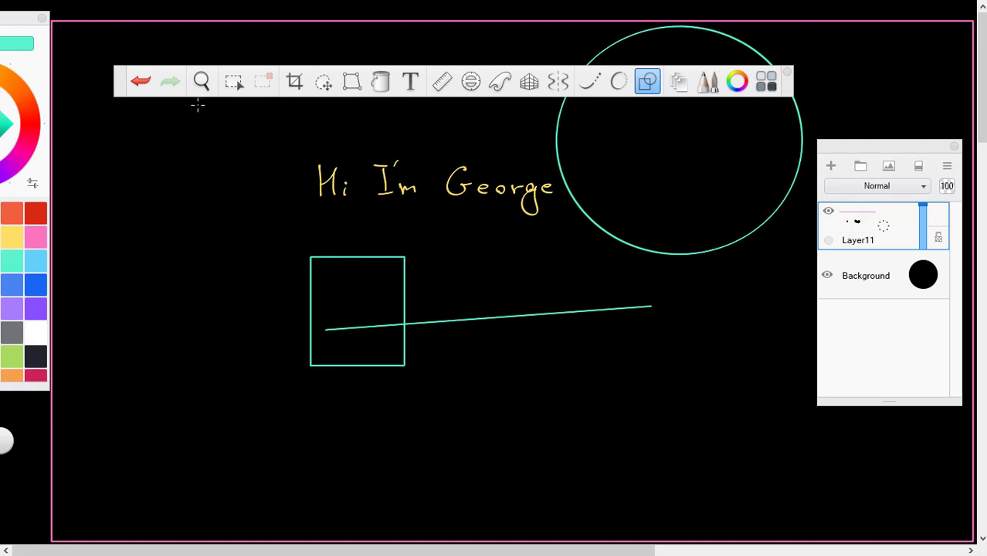
{"action": "mouse_move", "coordinate": [604, 298]}
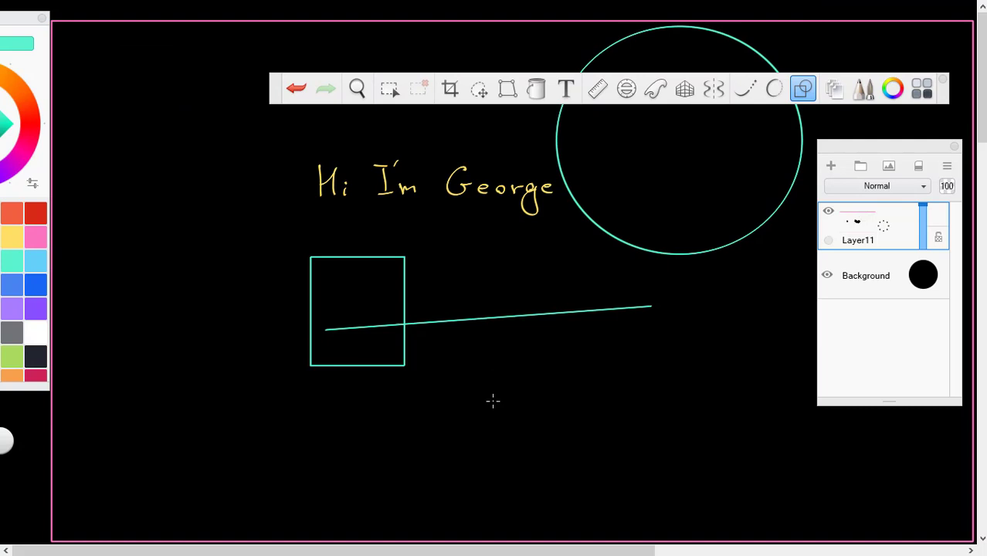
{"action": "mouse_move", "coordinate": [484, 402]}
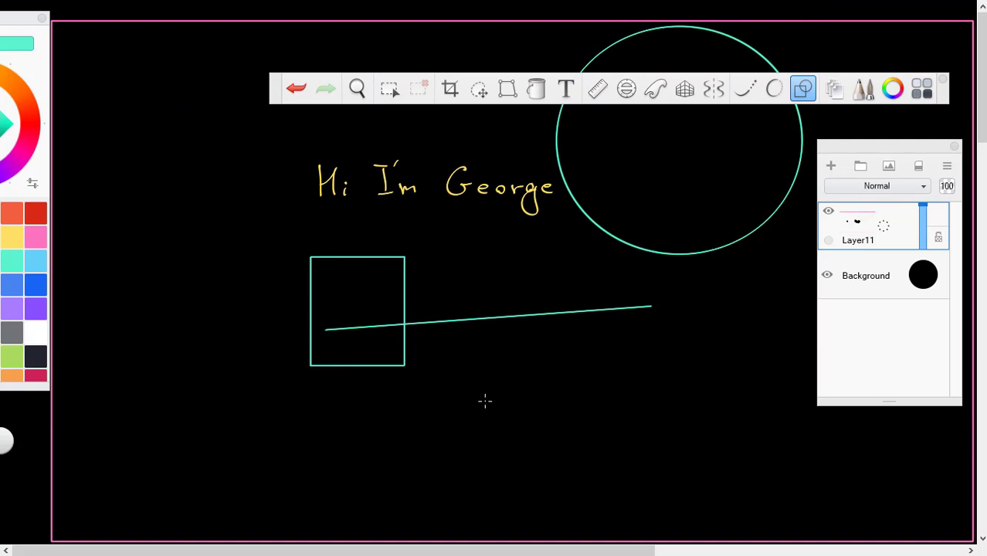